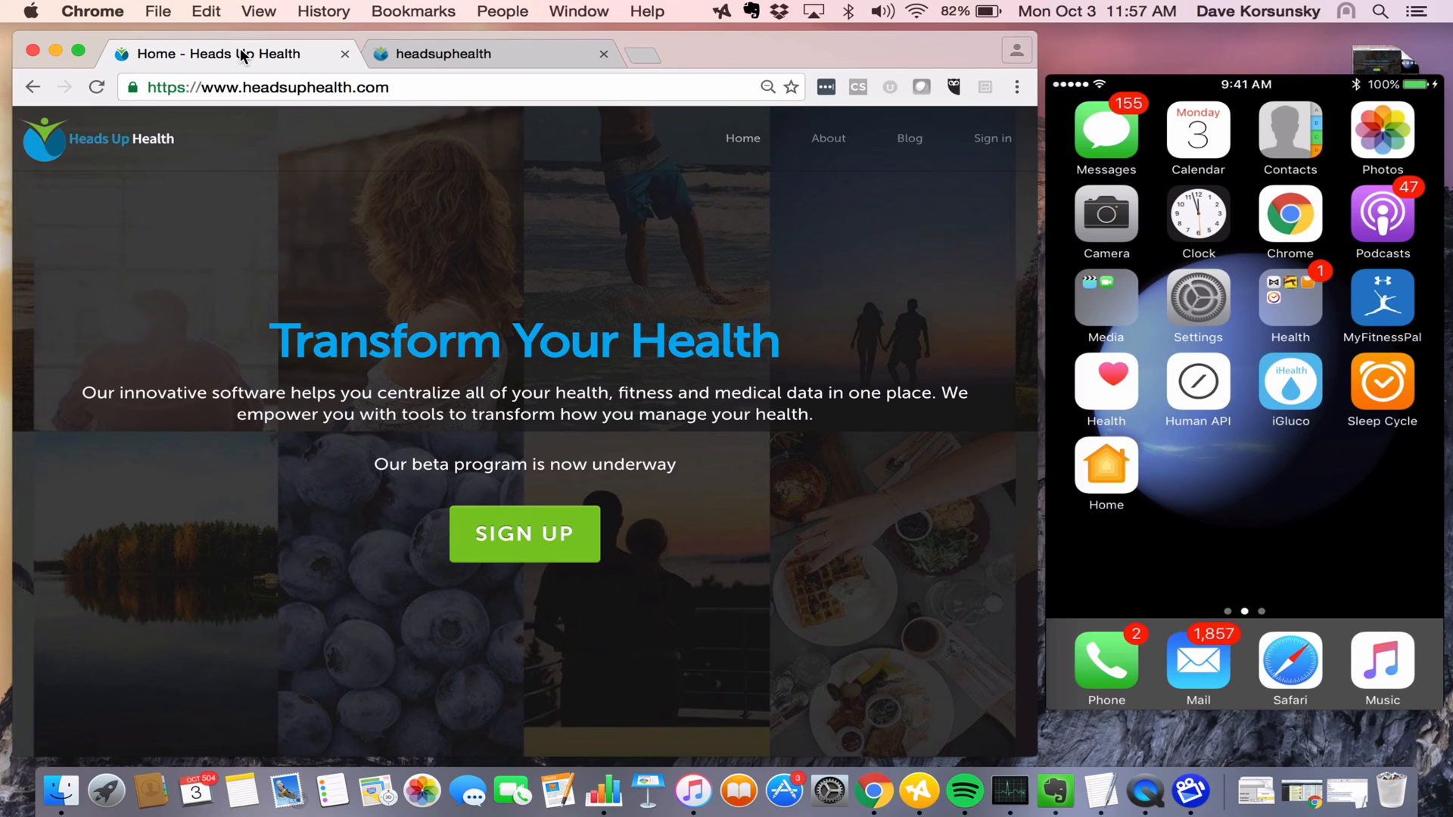
{"action": "mouse_move", "coordinate": [445, 237]}
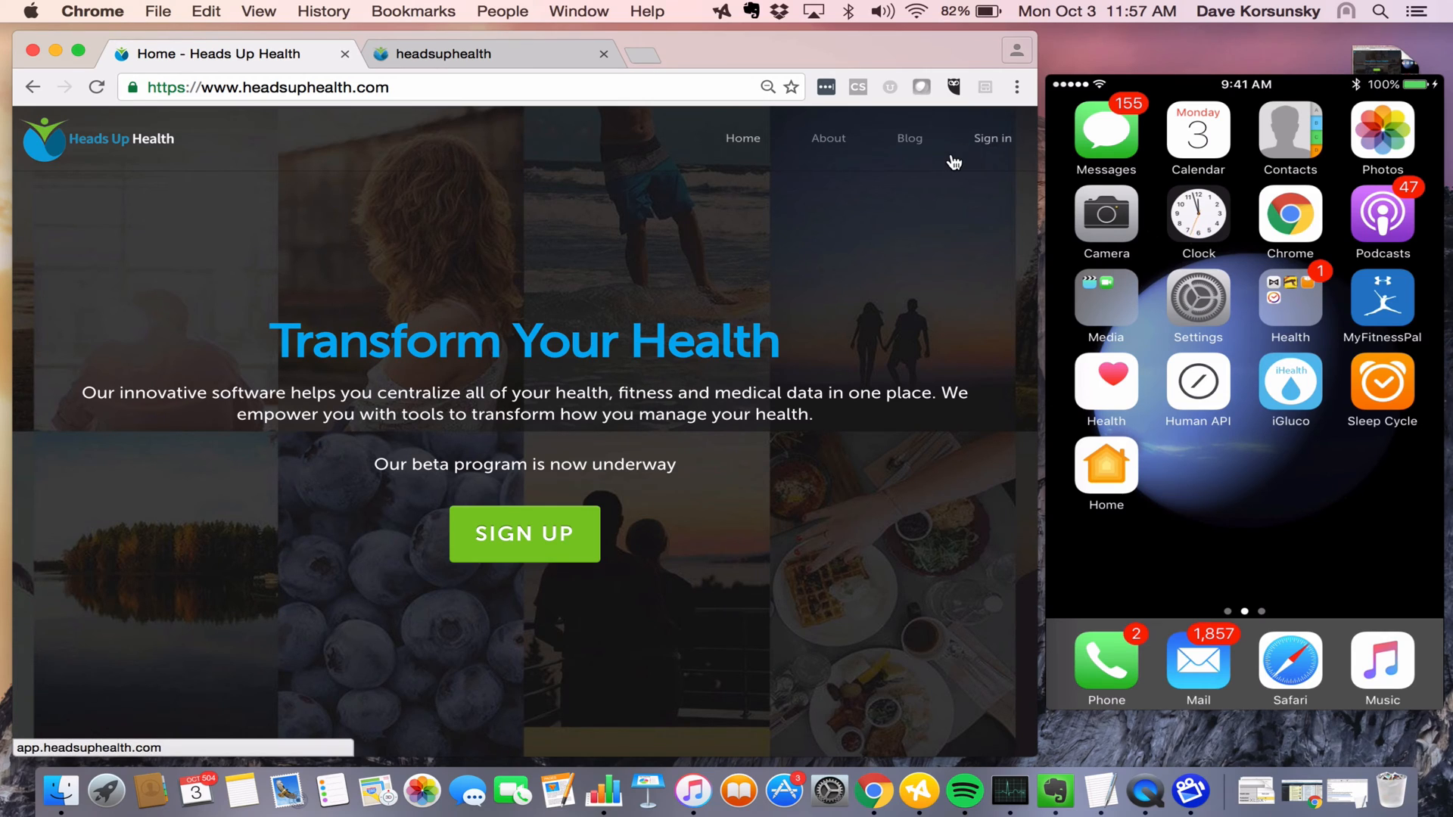
Step: Scroll the Heads Up Health homepage, then show the dashboard's Connect Data options
{"action": "scroll", "scroll_direction": "down", "scroll_amount": 3}
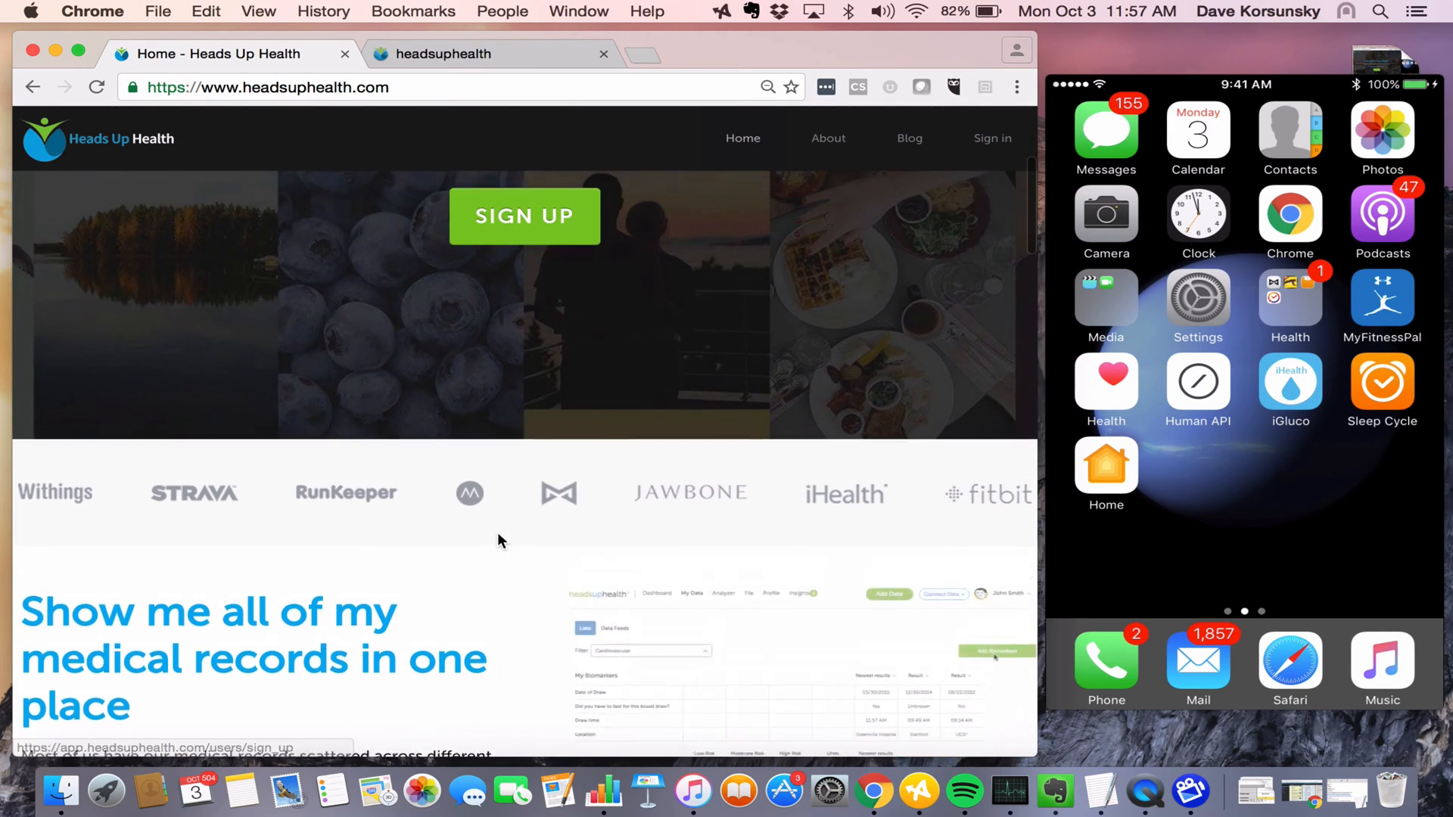
{"action": "scroll", "scroll_direction": "up", "scroll_amount": 3}
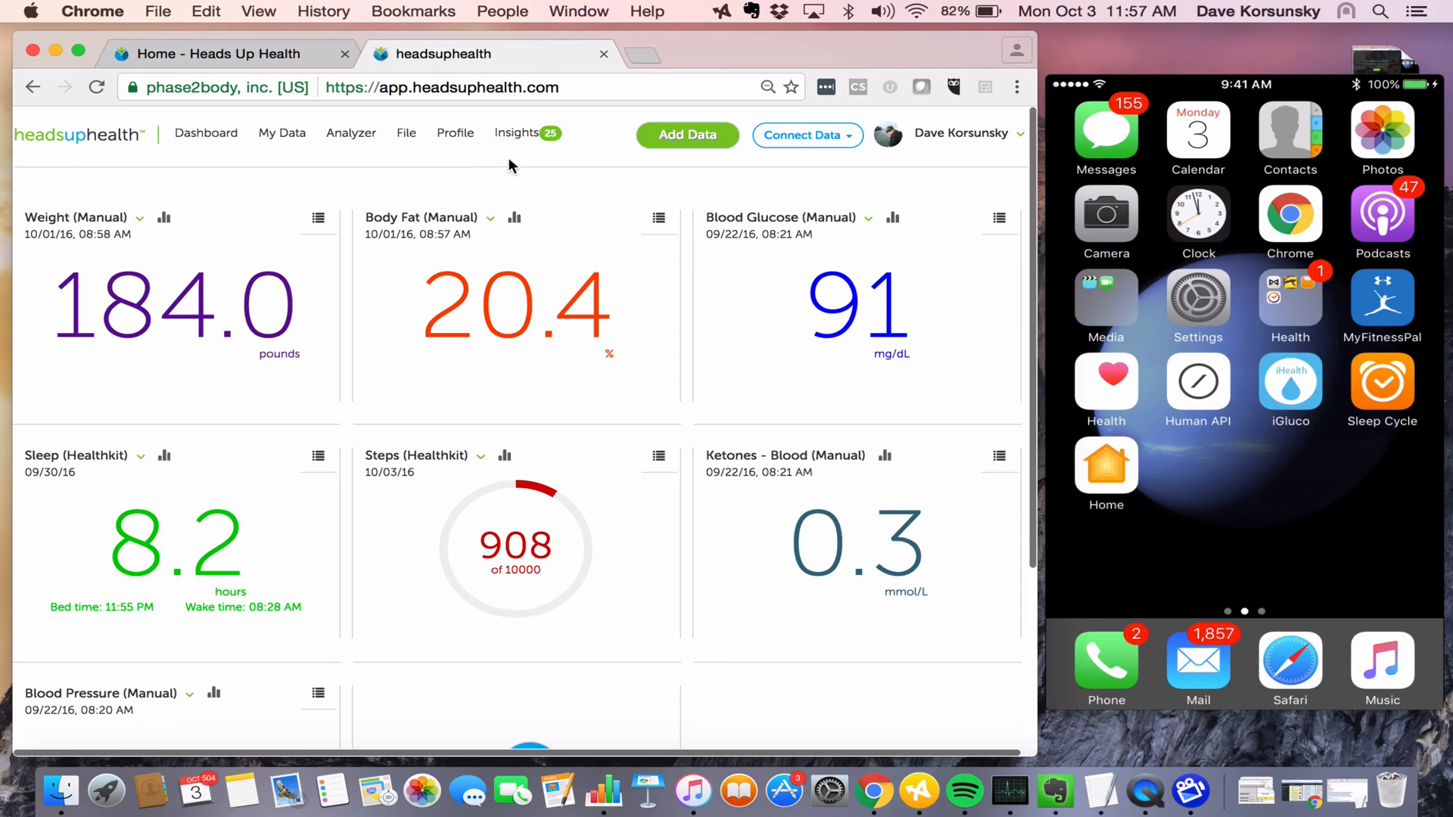
{"action": "mouse_move", "coordinate": [611, 130]}
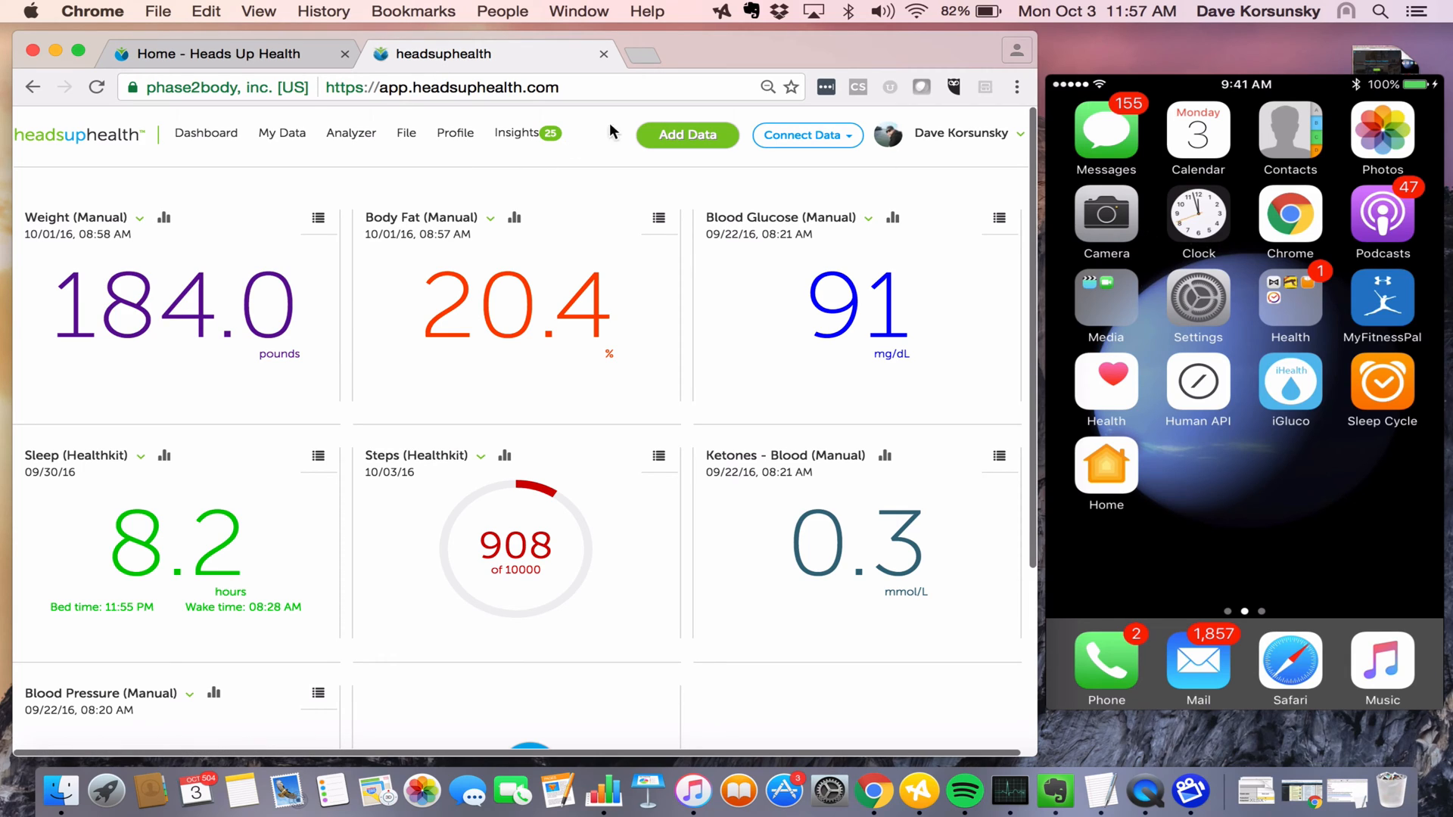
{"action": "left_click", "coordinate": [807, 135]}
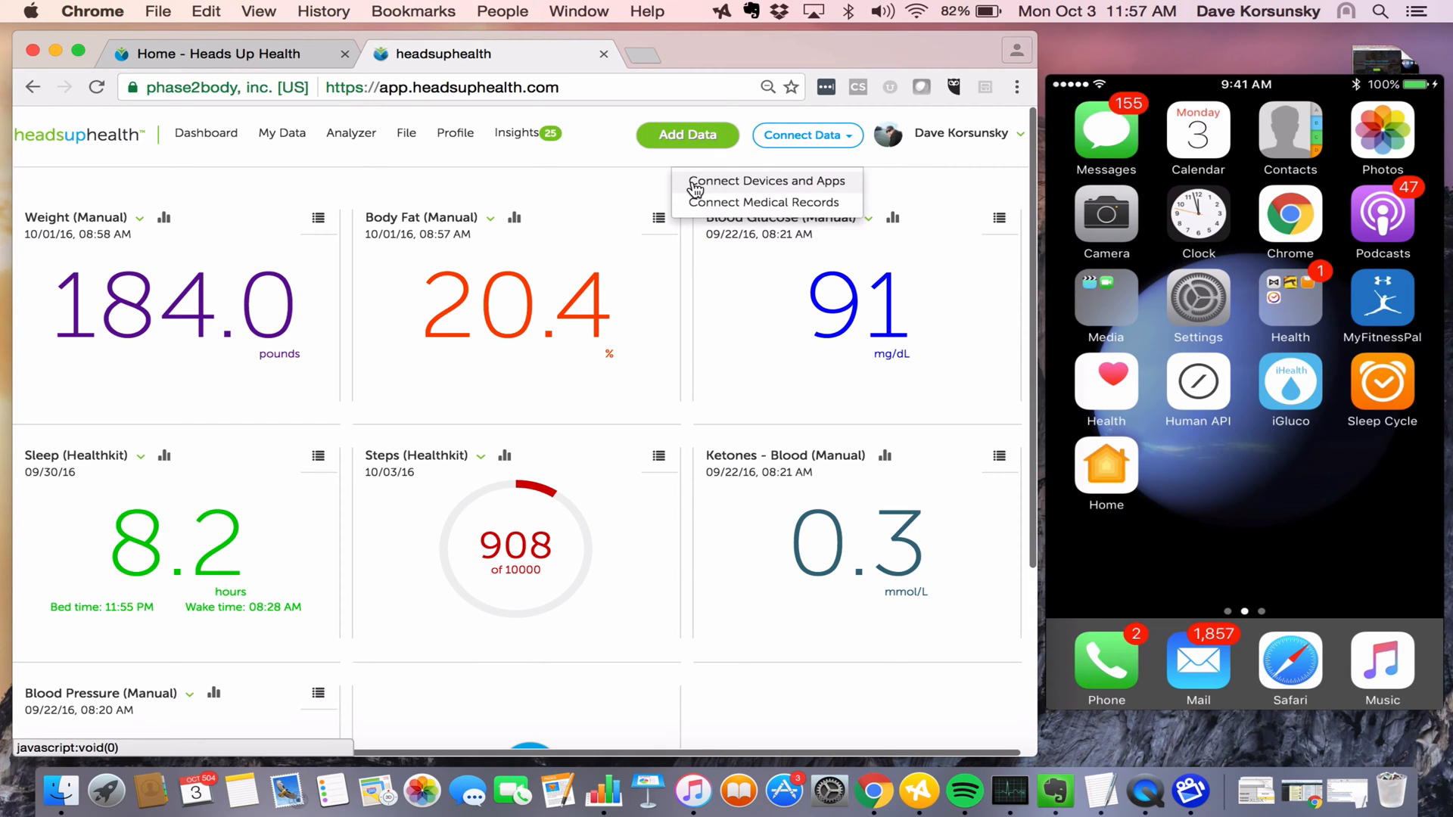
Step: Choose Connect Devices and Apps and pick Apple Health as the source
{"action": "left_click", "coordinate": [766, 181]}
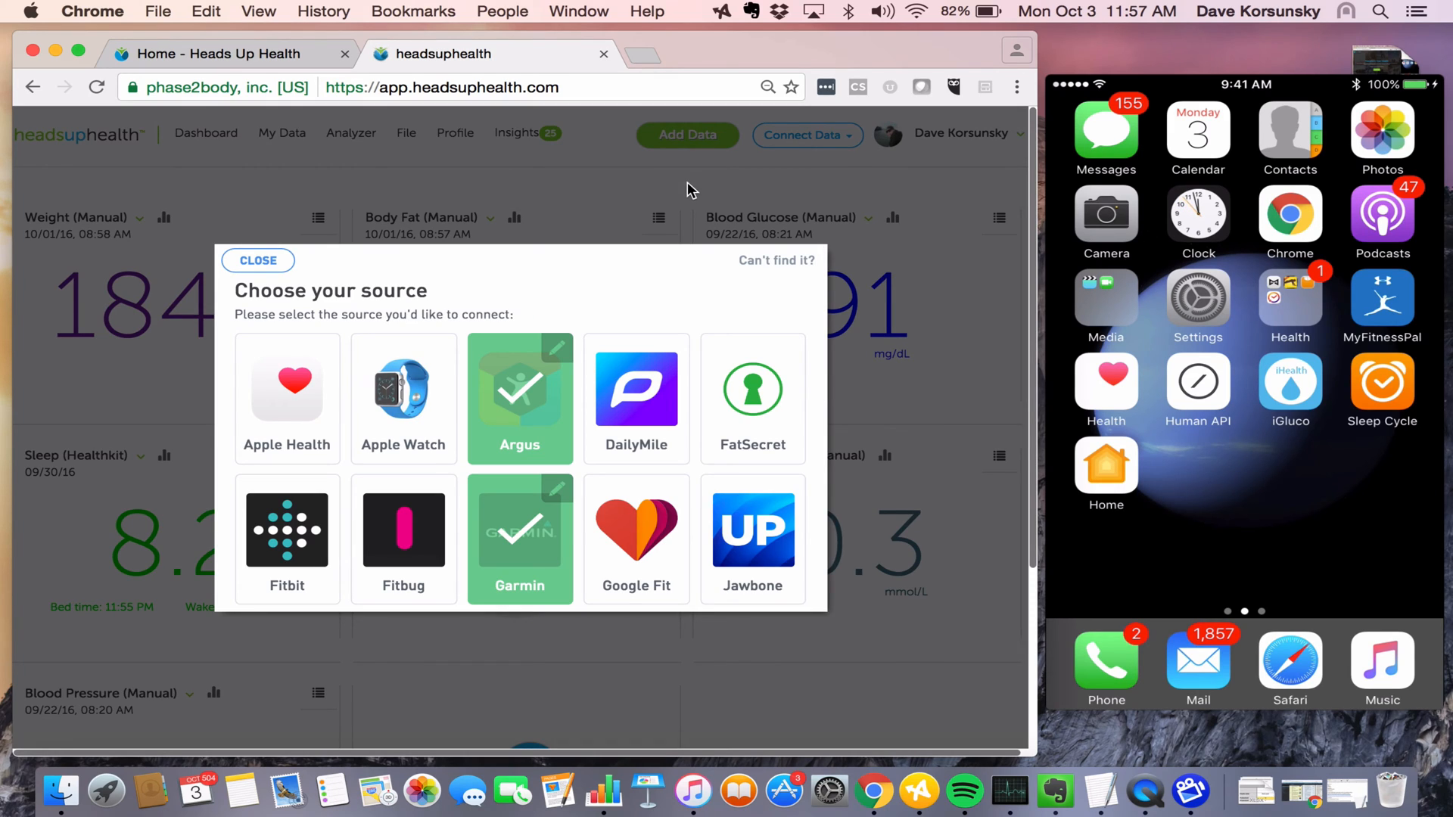
{"action": "mouse_move", "coordinate": [275, 397]}
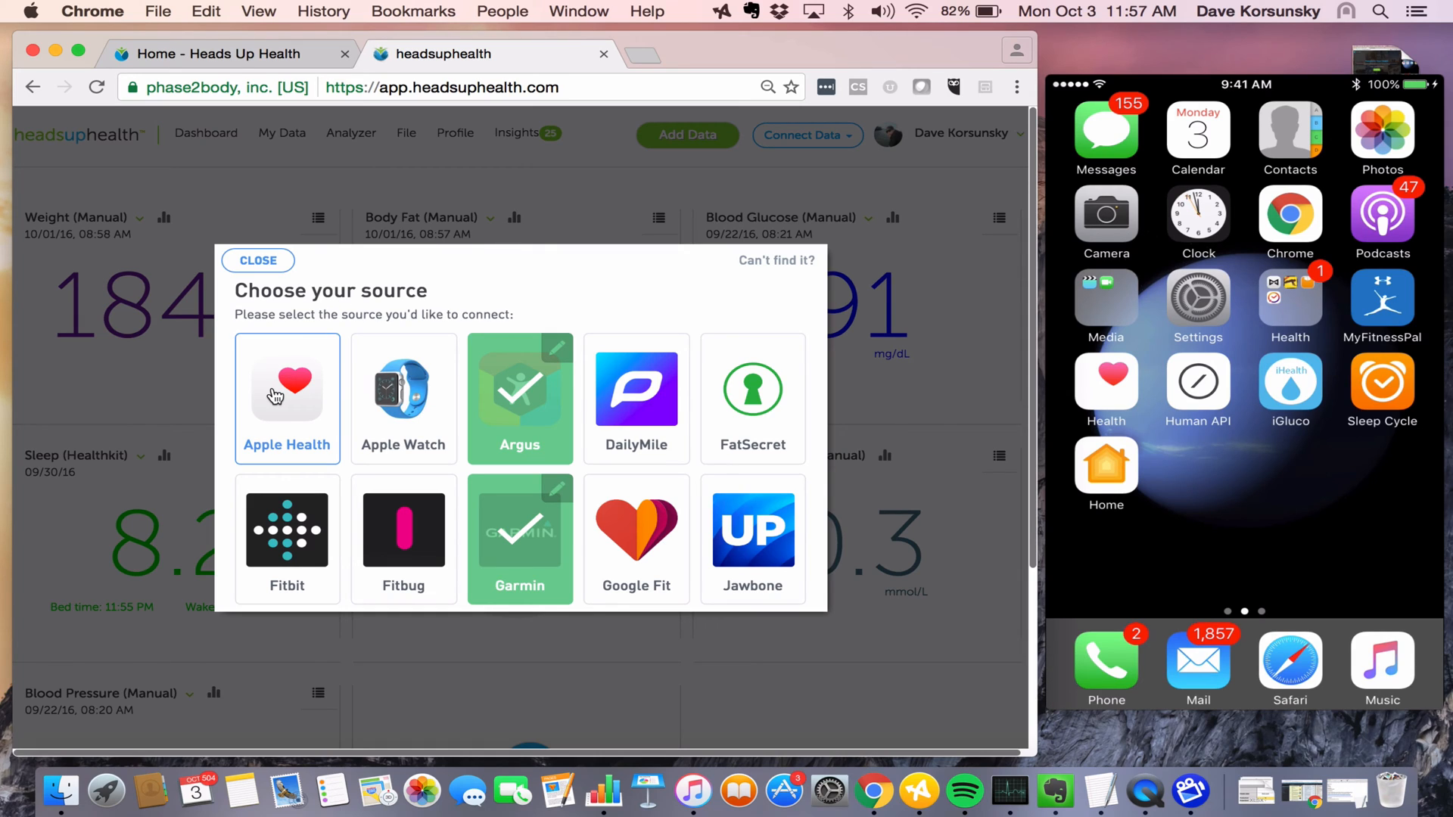
{"action": "left_click", "coordinate": [287, 395]}
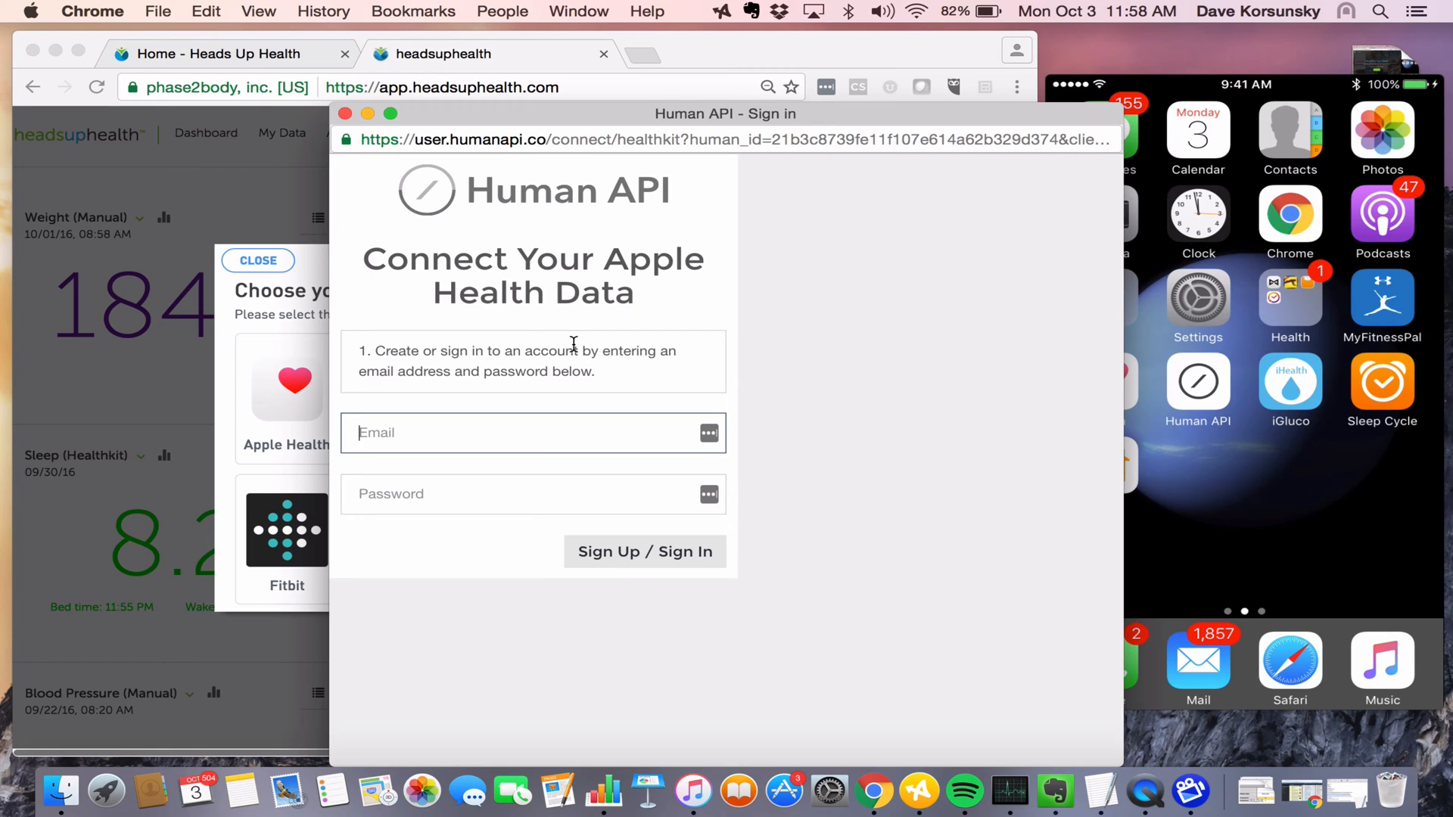
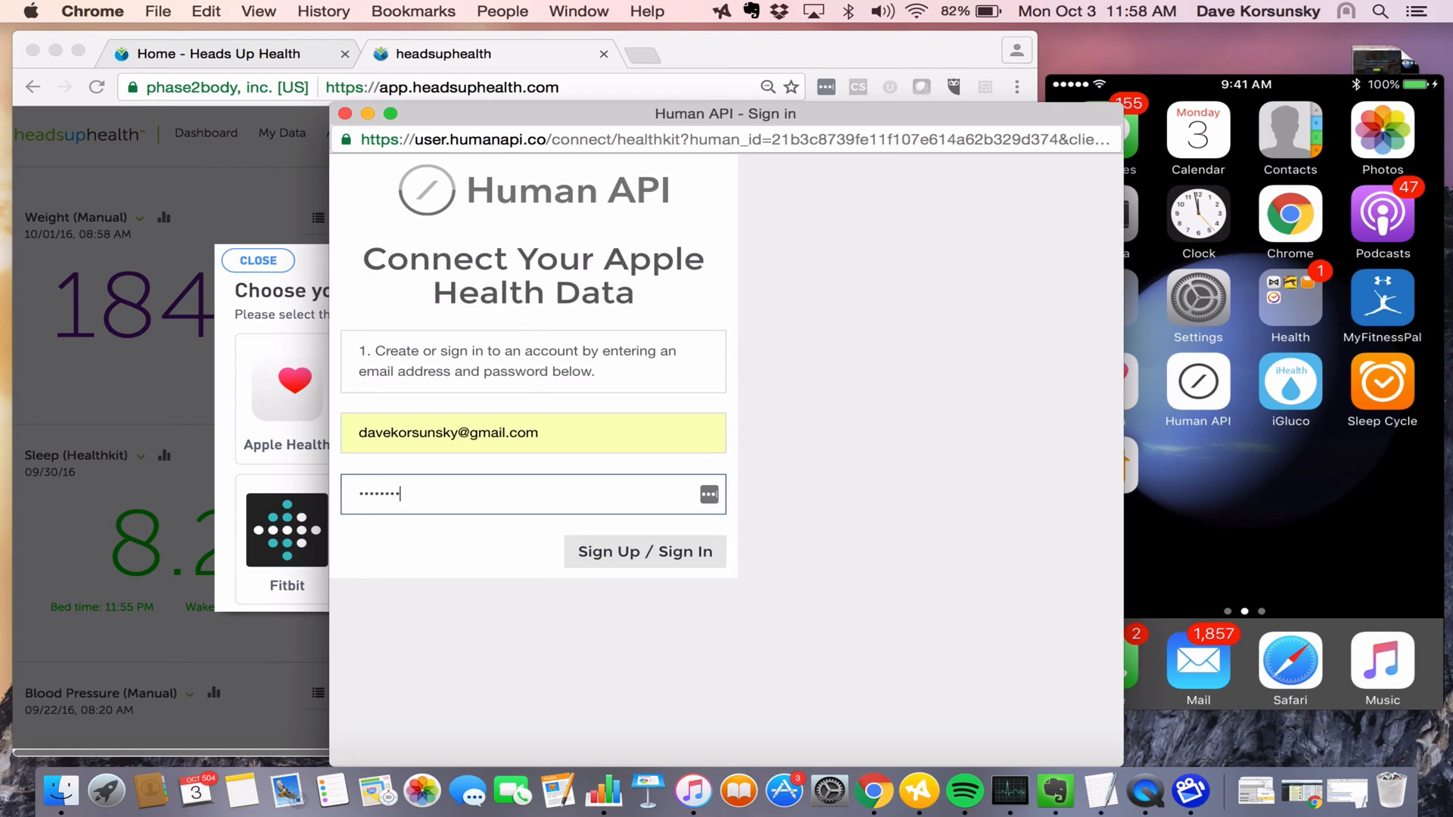
{"action": "mouse_move", "coordinate": [723, 601]}
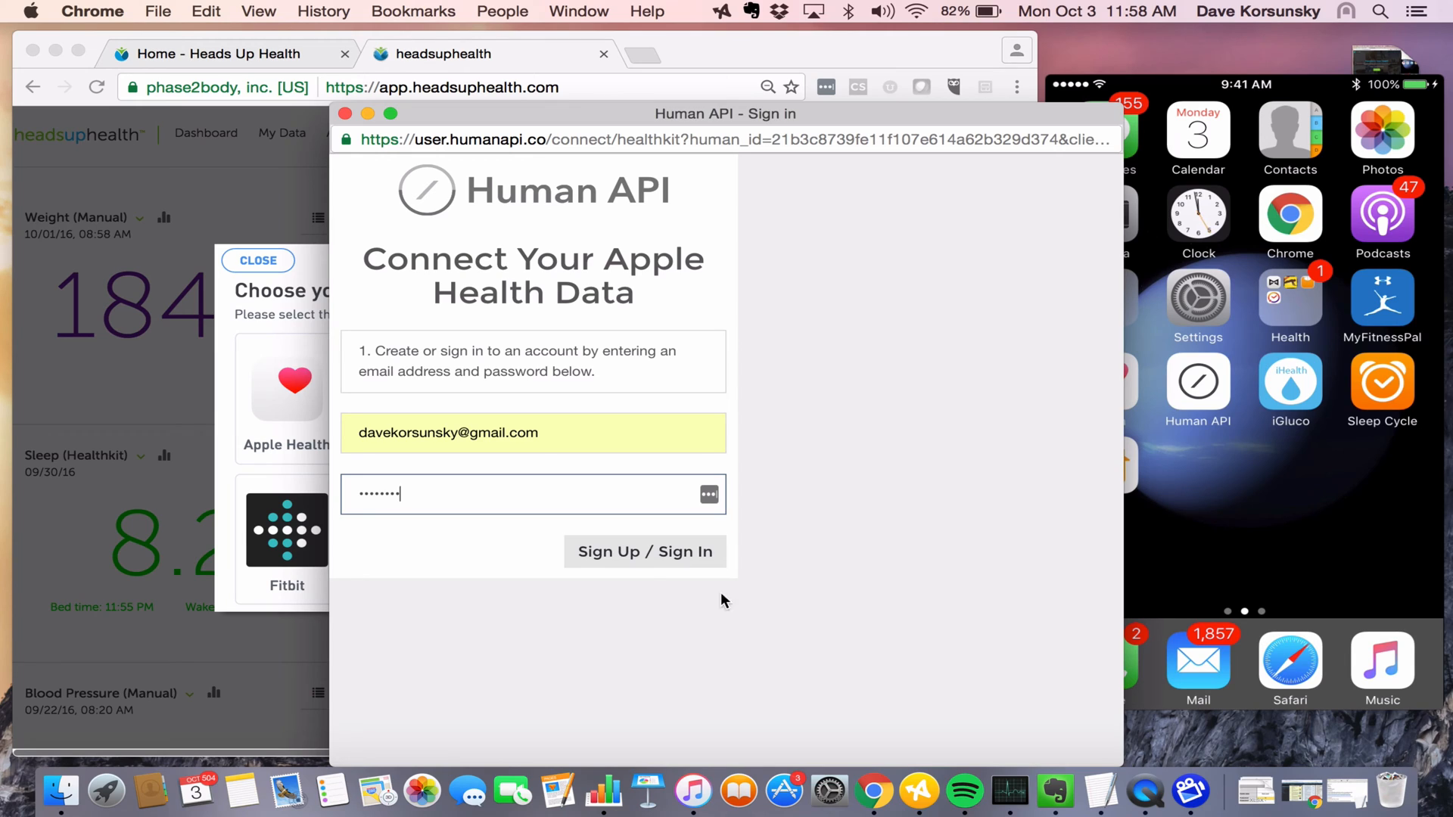
{"action": "left_click", "coordinate": [645, 552]}
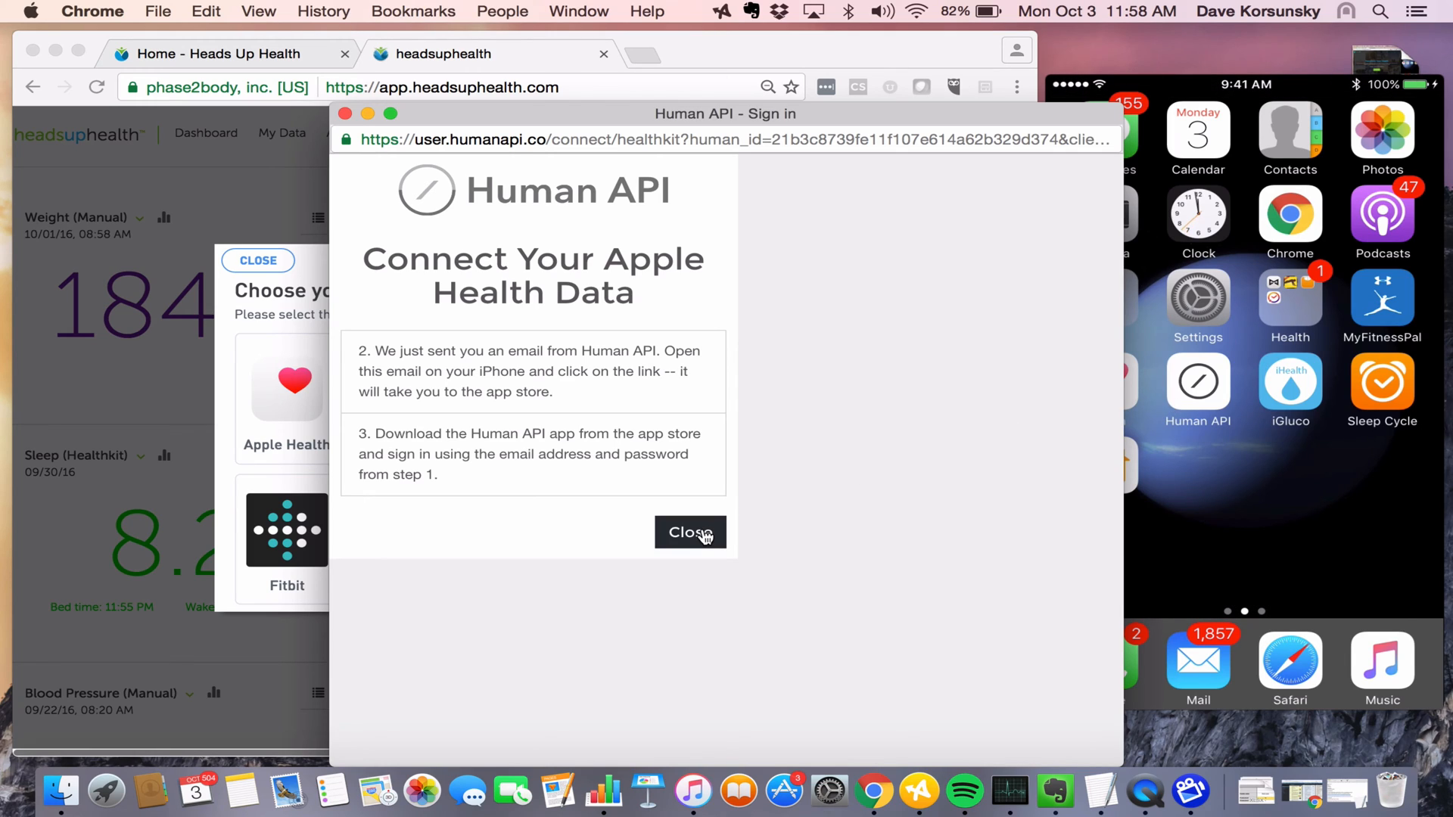
{"action": "left_click", "coordinate": [691, 532]}
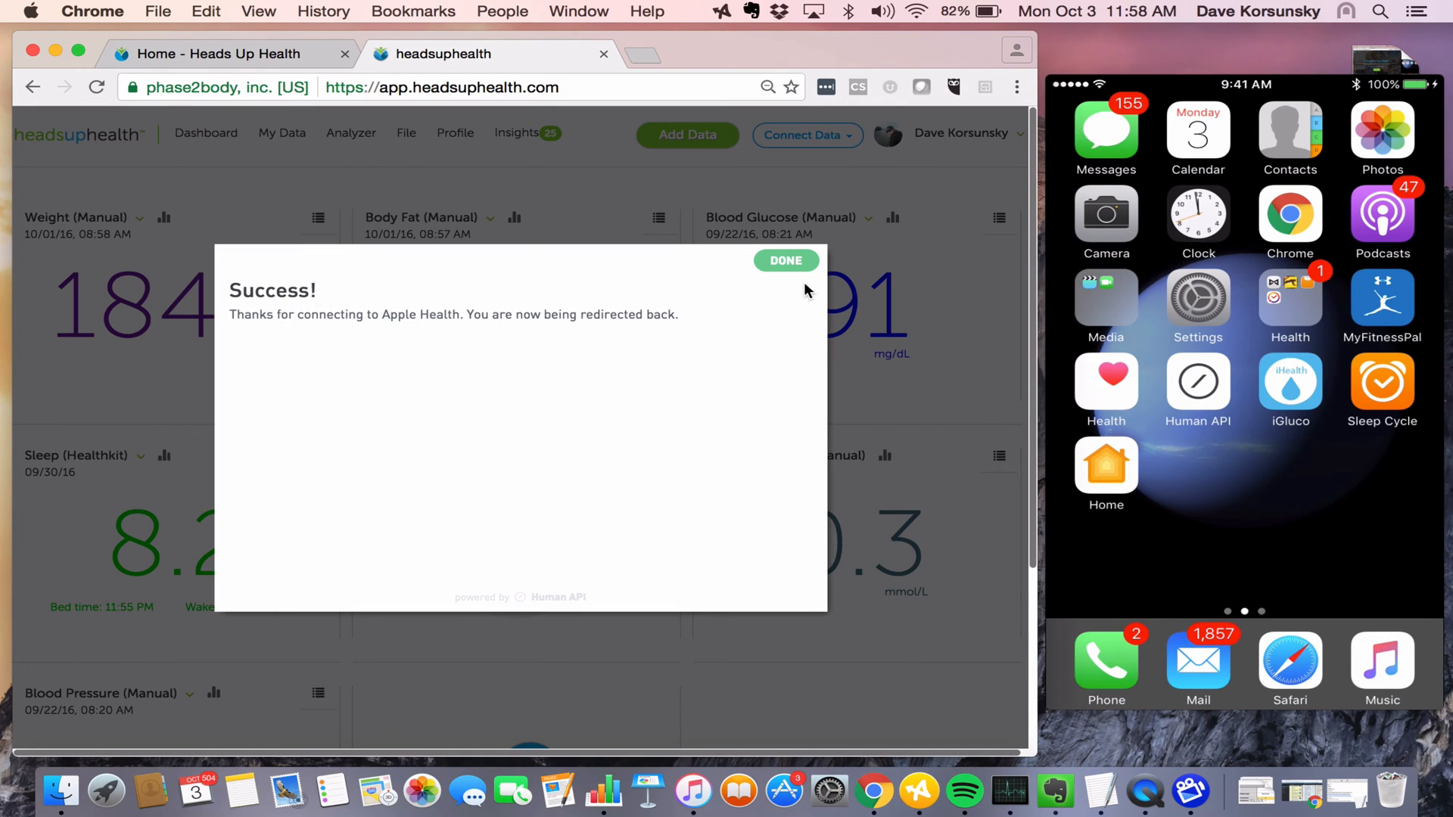
Step: Dismiss the Success dialog and add the checked Apple Health metrics to the dashboard
{"action": "left_click", "coordinate": [787, 260]}
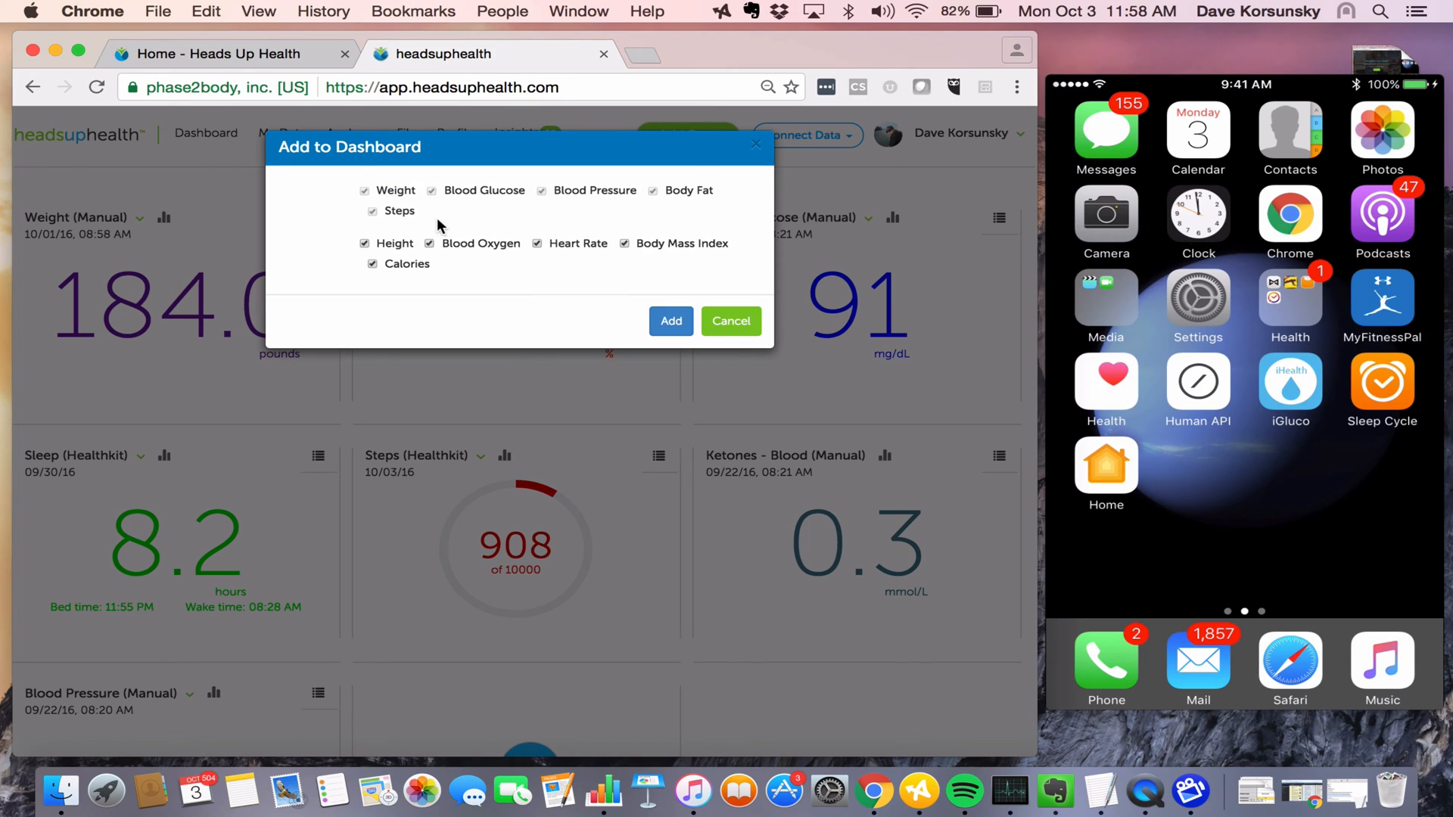
{"action": "mouse_move", "coordinate": [429, 220]}
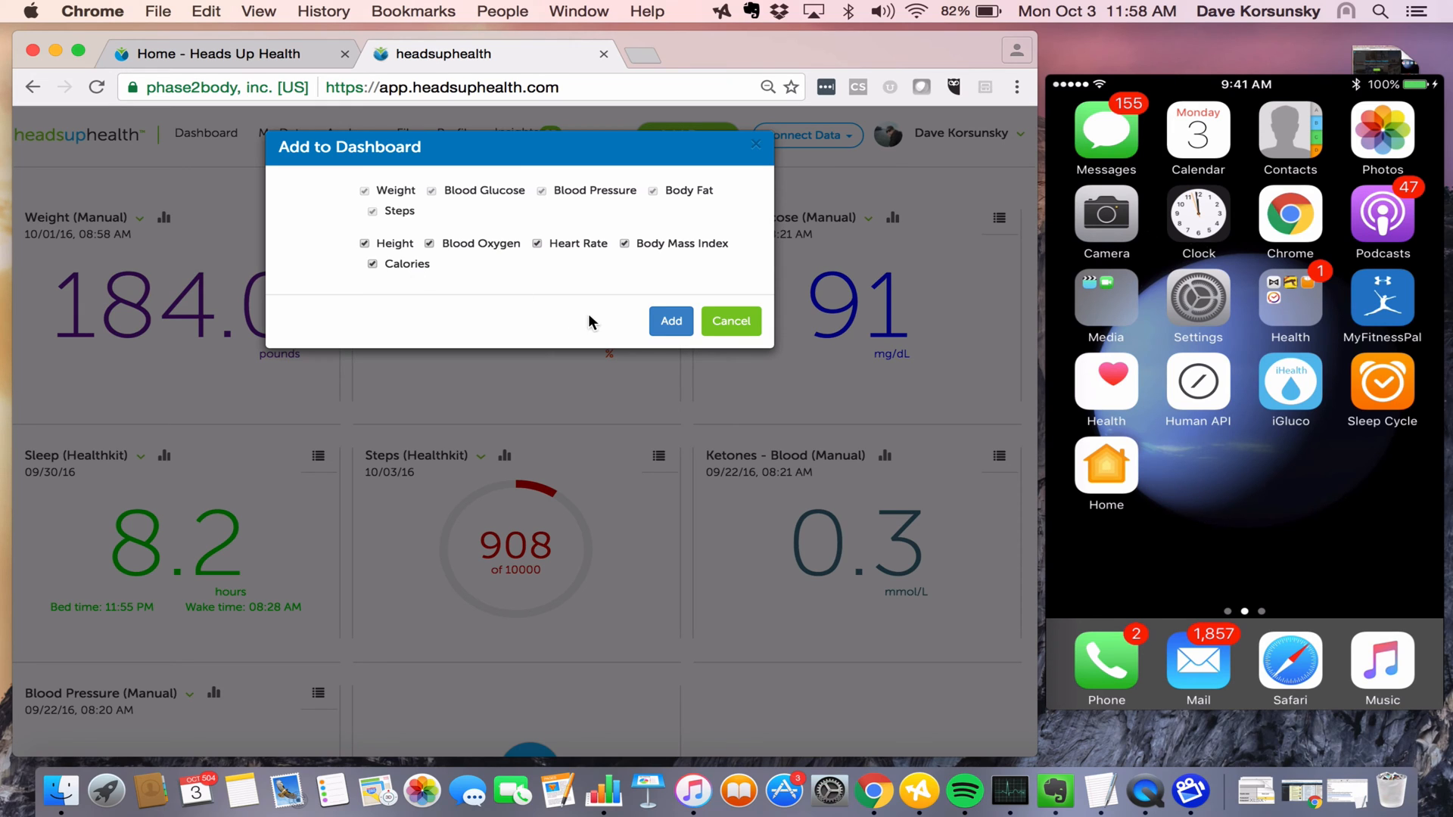
{"action": "left_click", "coordinate": [671, 321]}
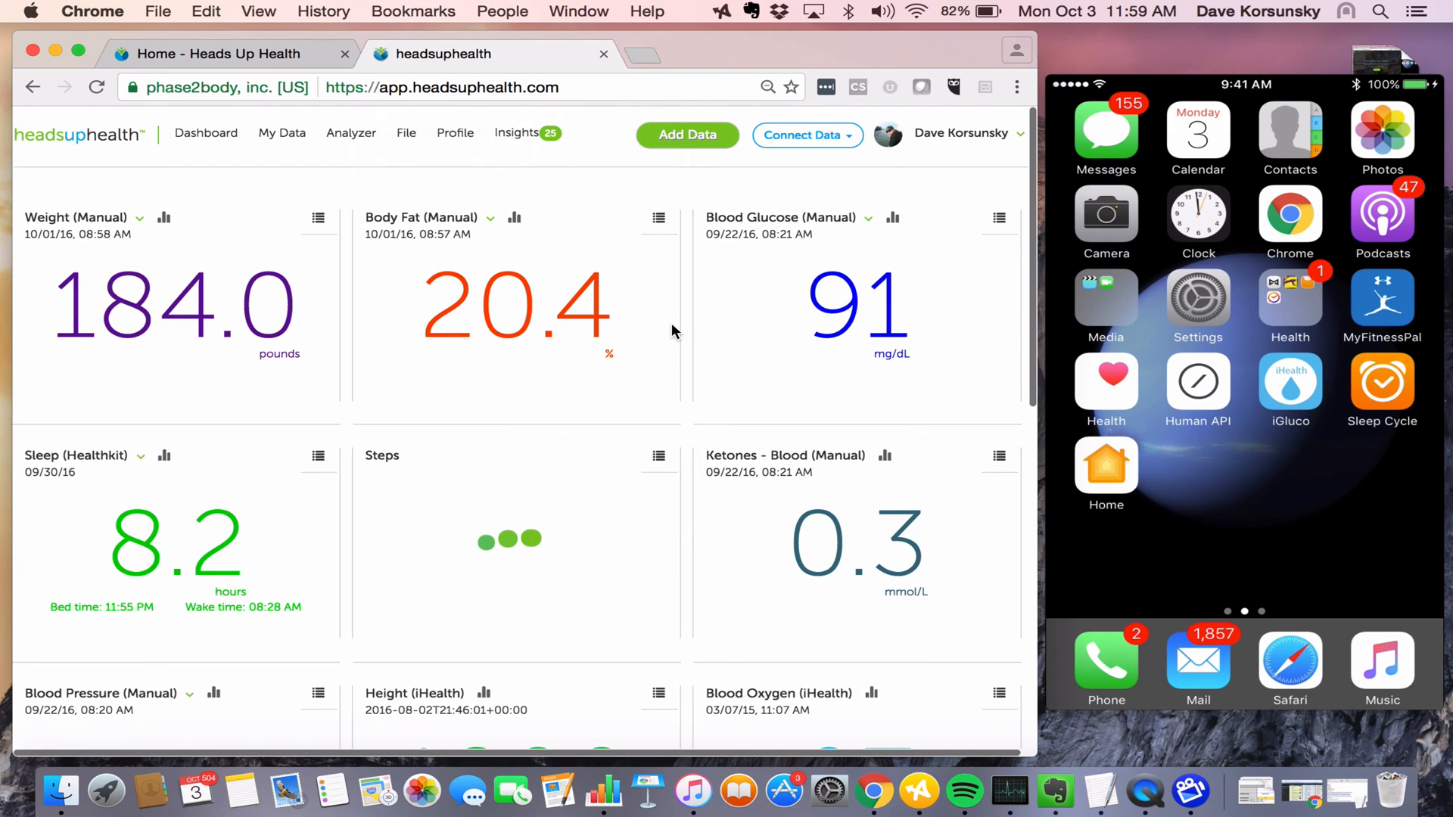
Step: Delete the Blood Oxygen and Heart Rate widgets from the dashboard
{"action": "scroll", "scroll_direction": "down", "scroll_amount": 3}
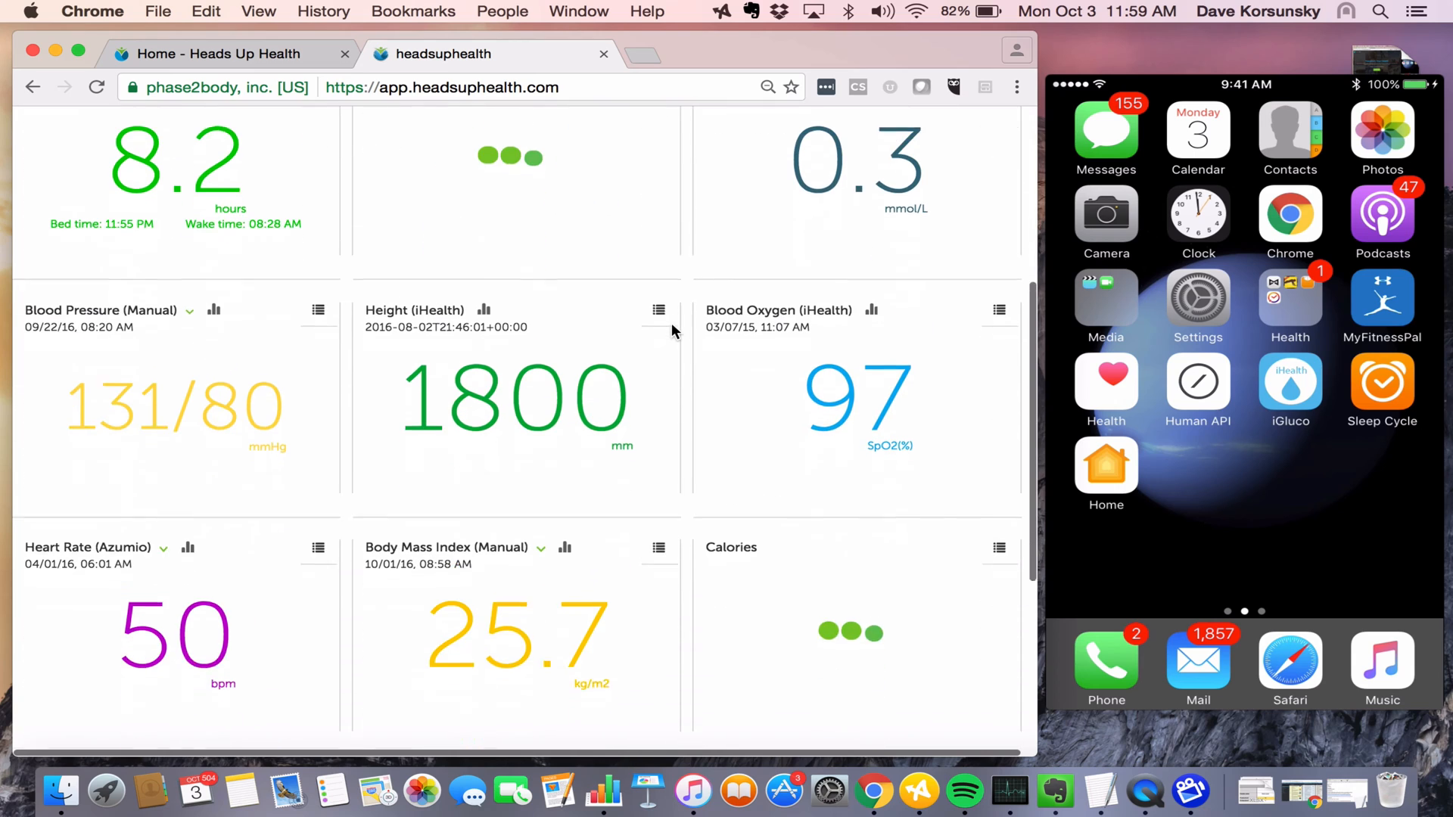
{"action": "scroll", "scroll_direction": "down", "scroll_amount": 3}
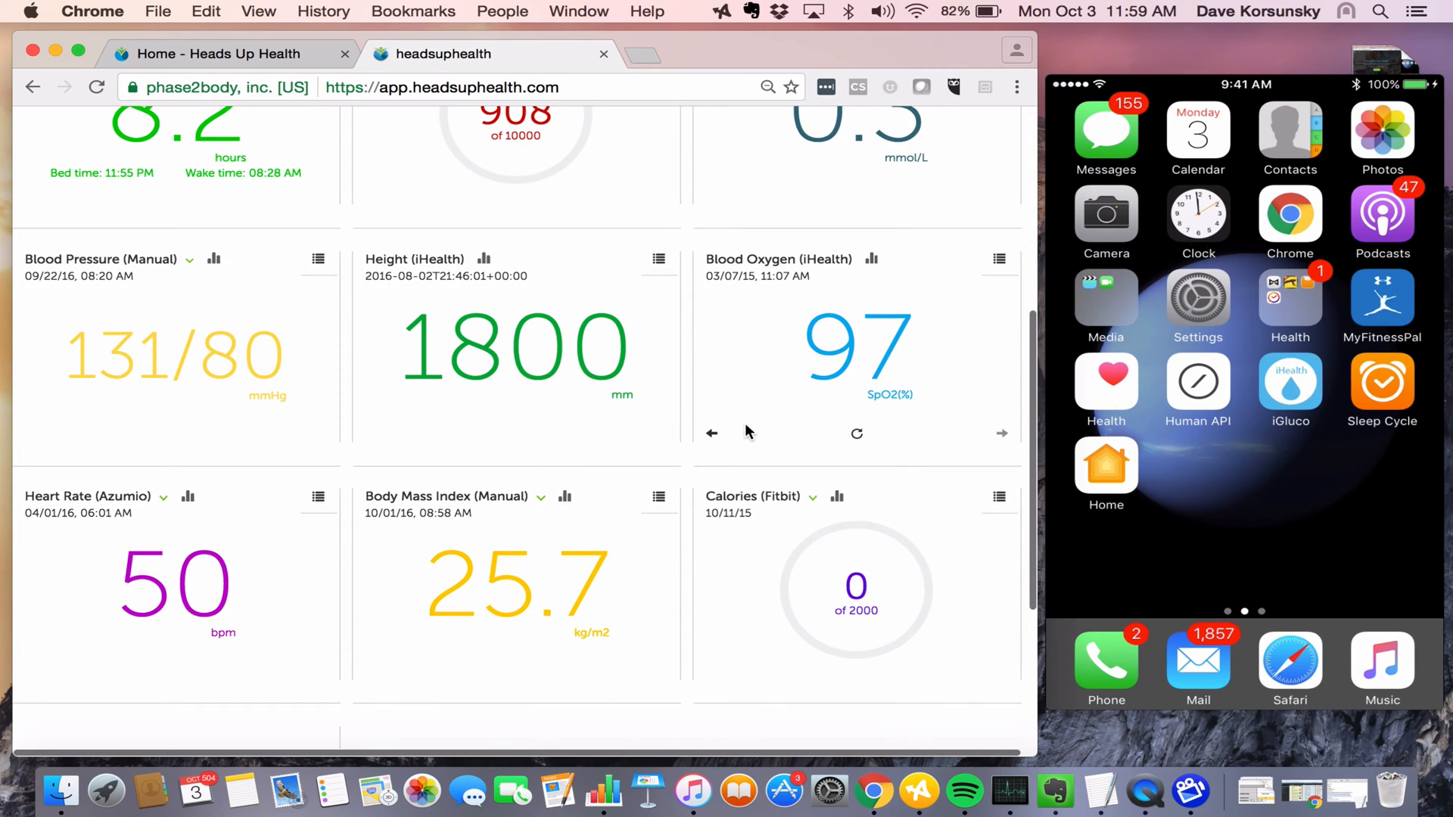
{"action": "left_click", "coordinate": [998, 259]}
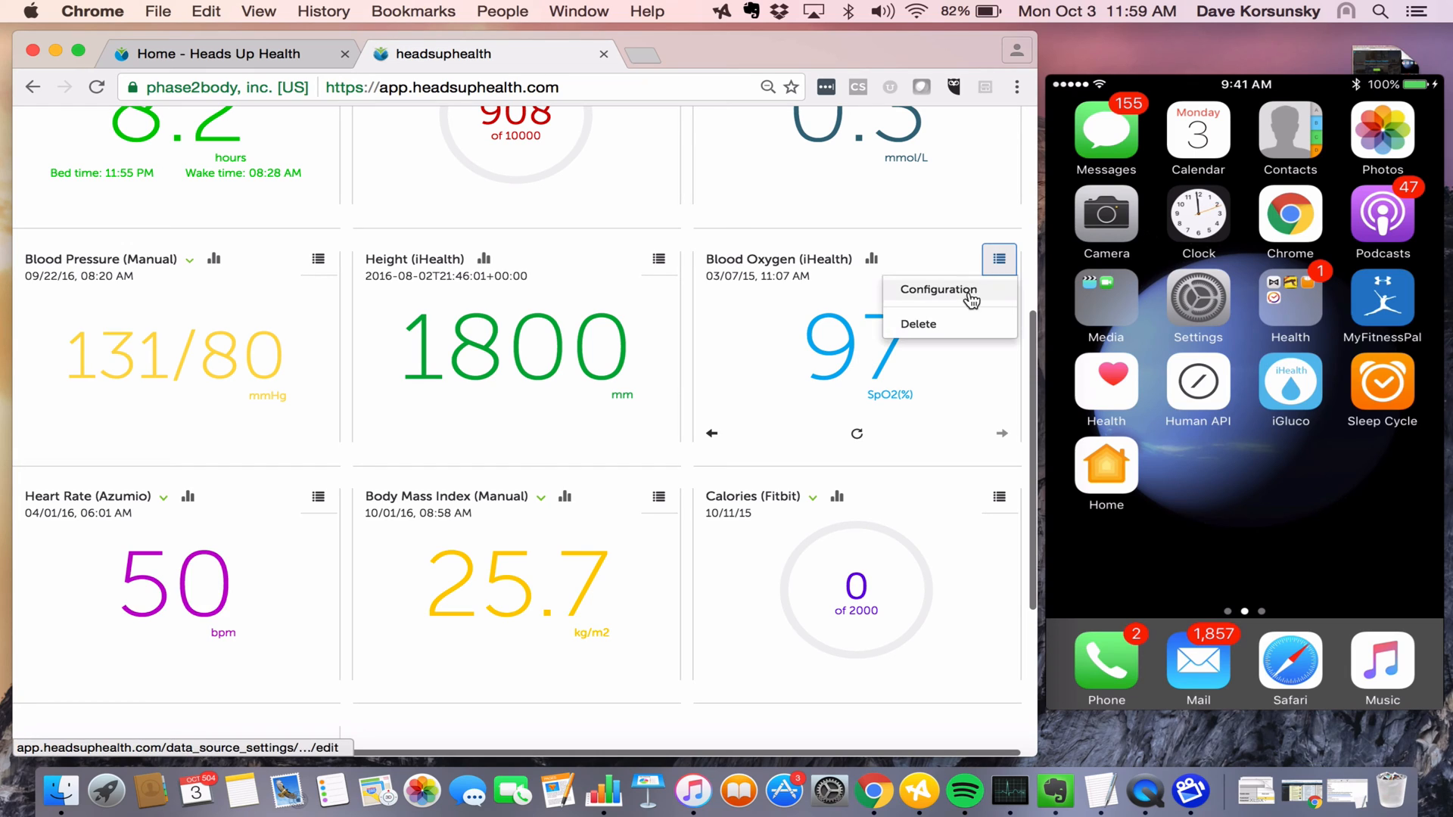
{"action": "left_click", "coordinate": [919, 324]}
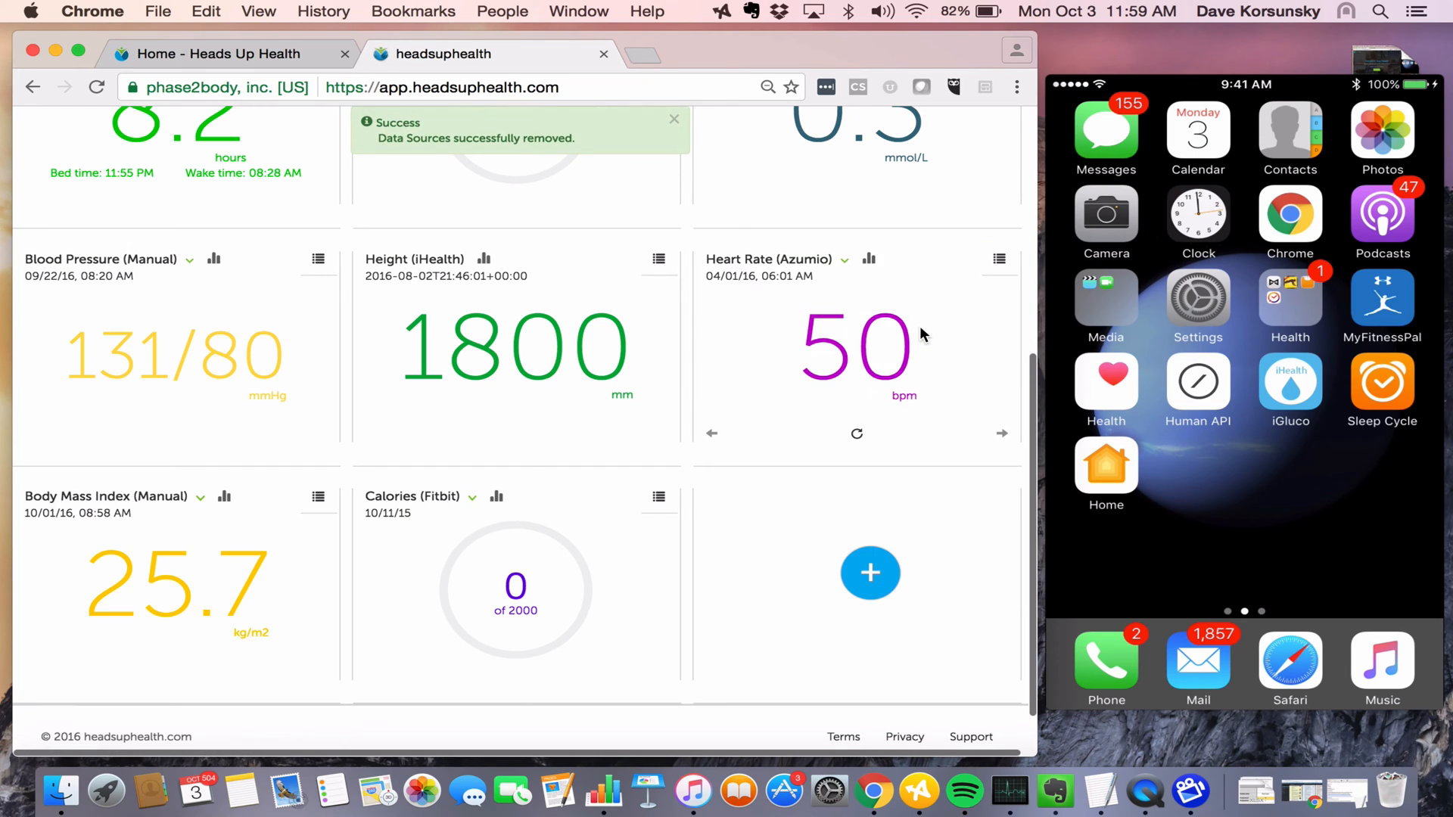
{"action": "left_click", "coordinate": [999, 260]}
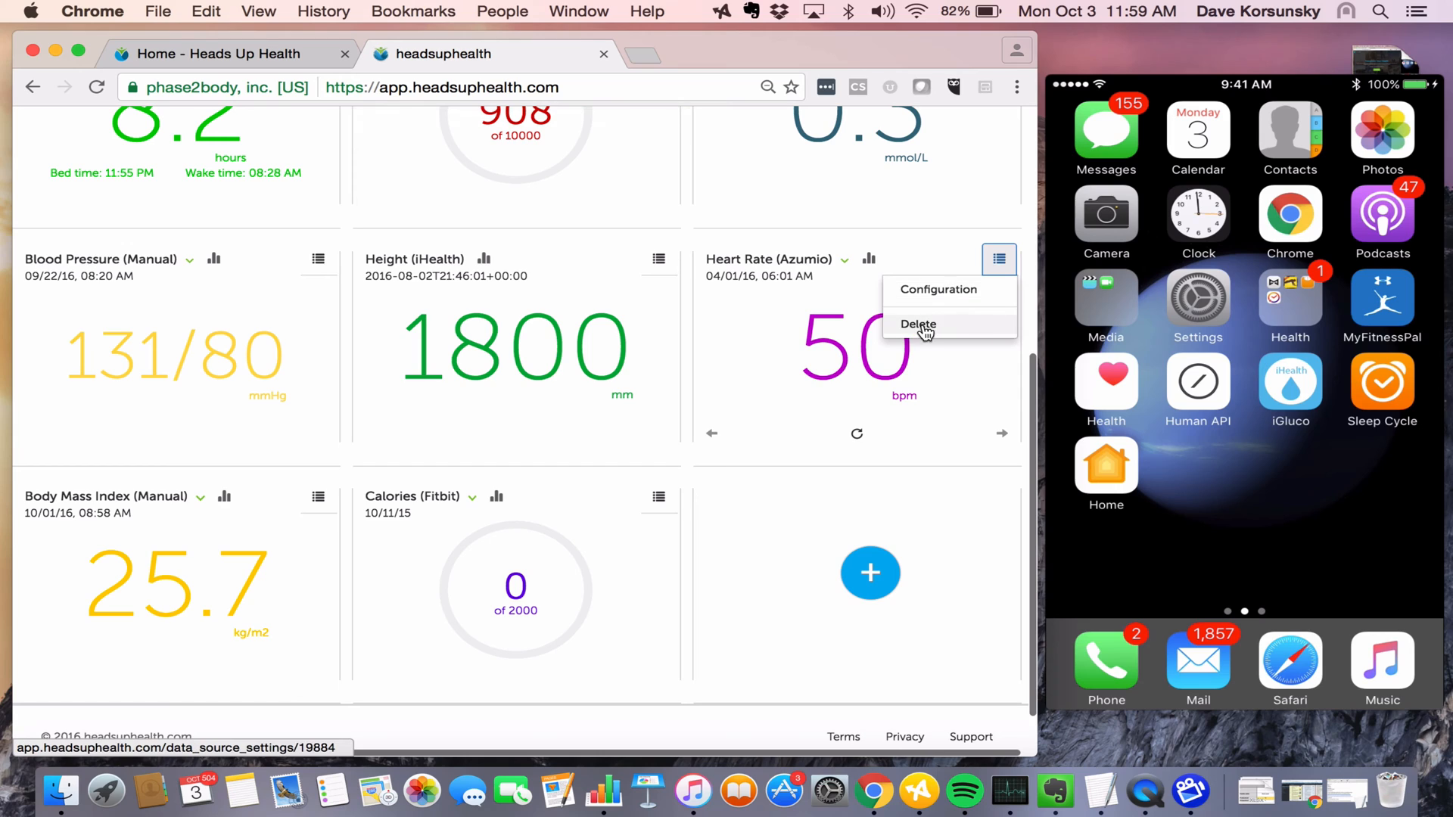
{"action": "left_click", "coordinate": [919, 324]}
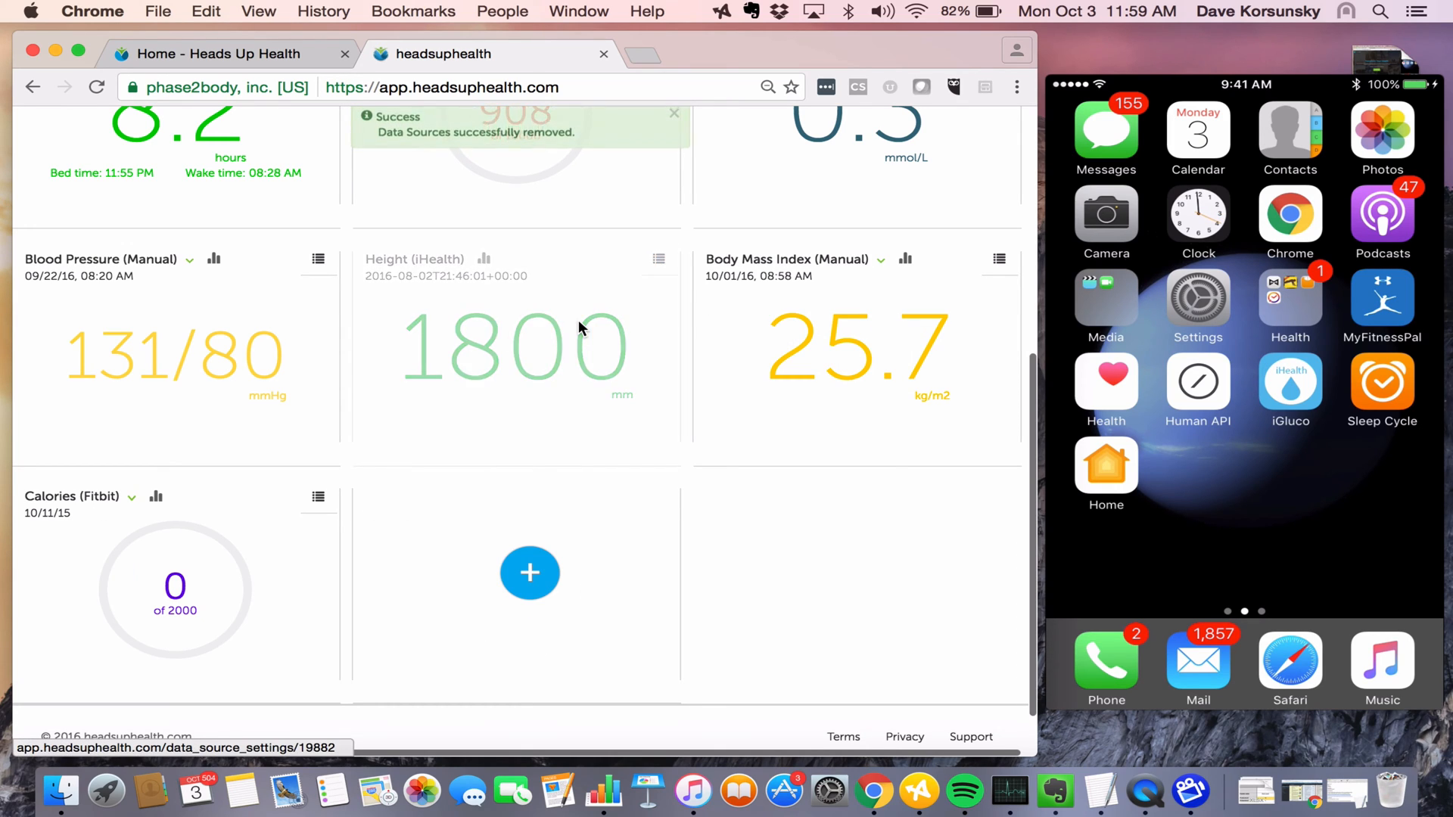
Step: Browse Data Sources for a new widget, then cancel without adding it
{"action": "left_click", "coordinate": [529, 573]}
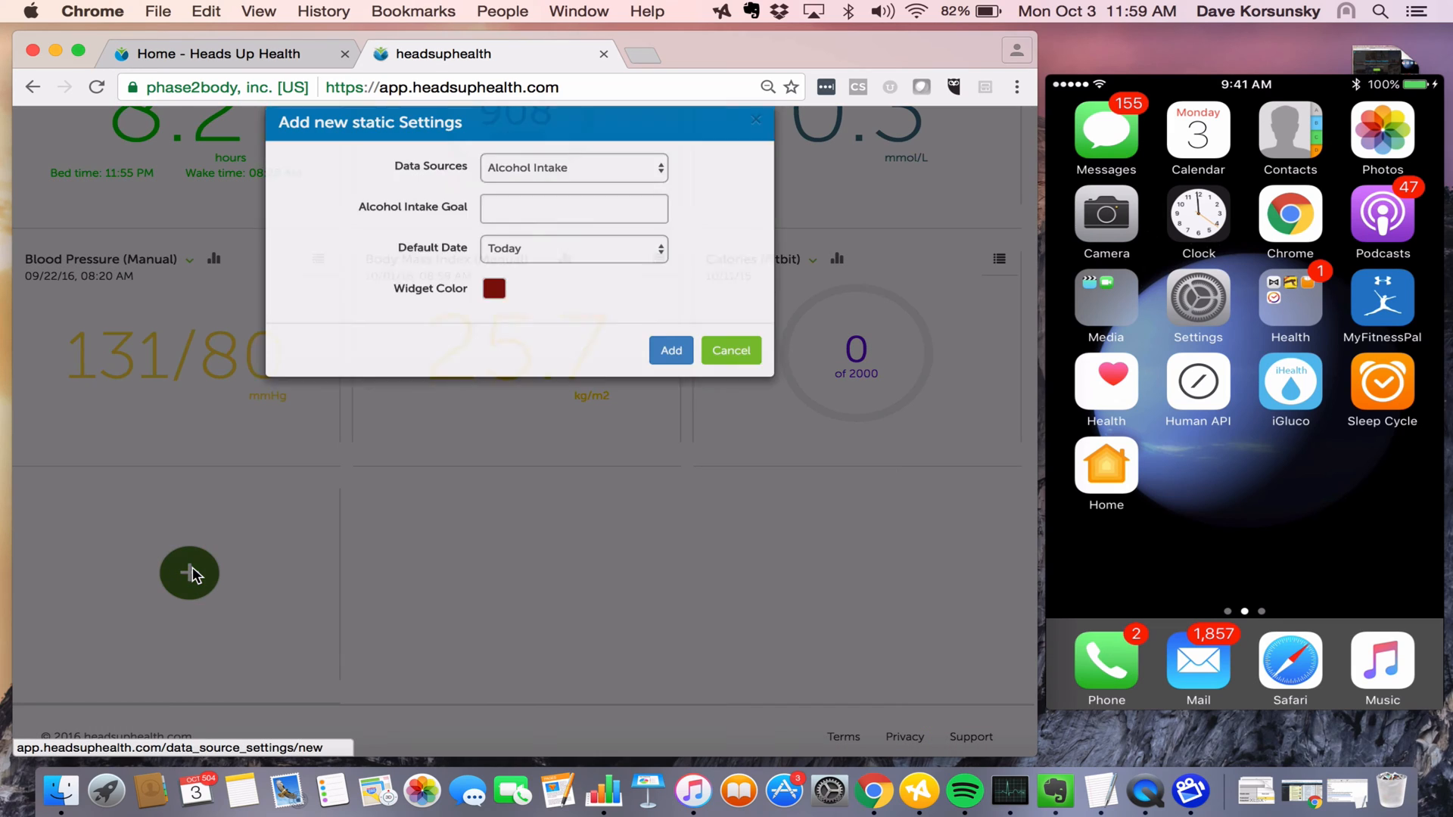
{"action": "left_click", "coordinate": [573, 168]}
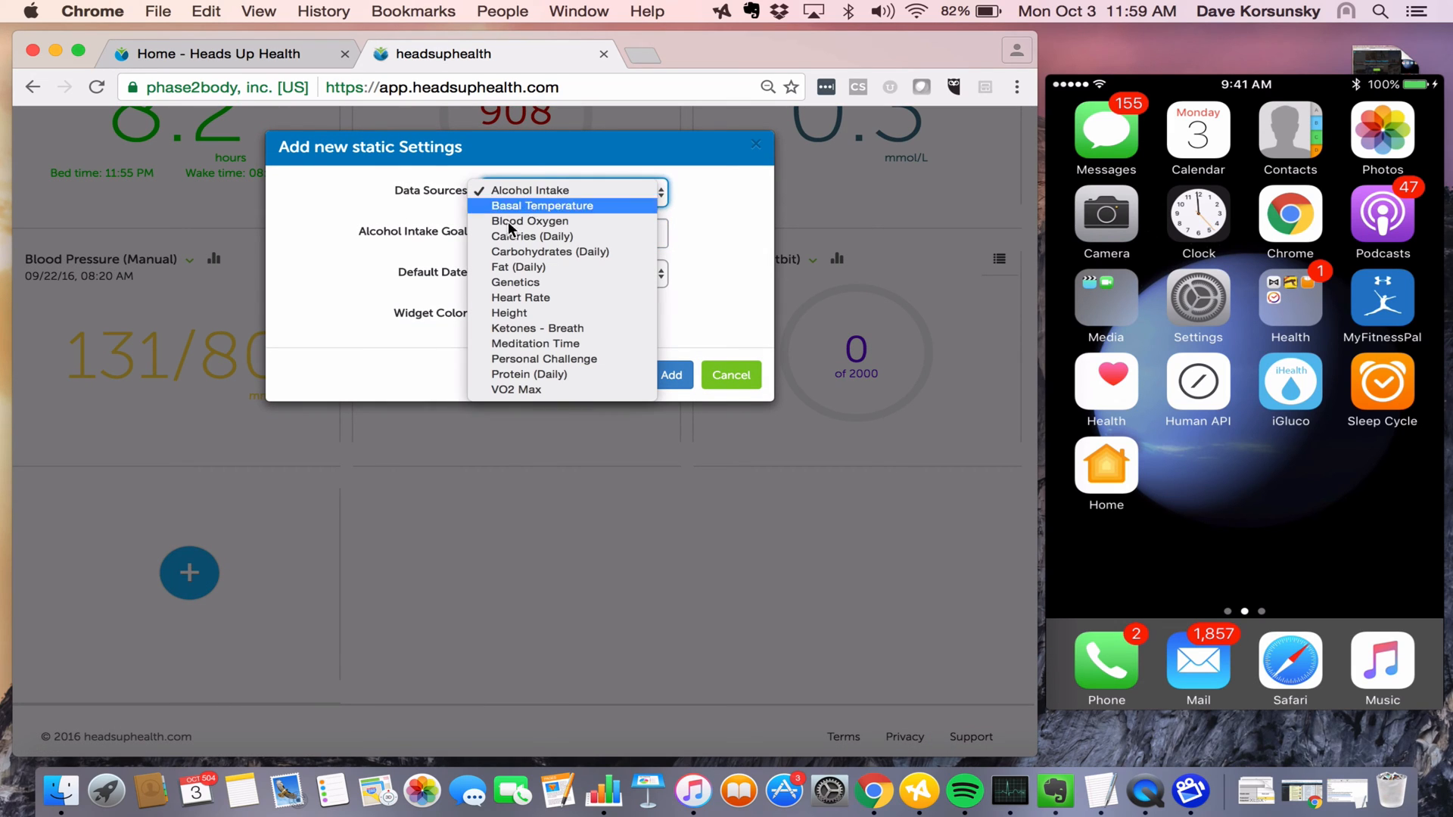
{"action": "left_click", "coordinate": [531, 190]}
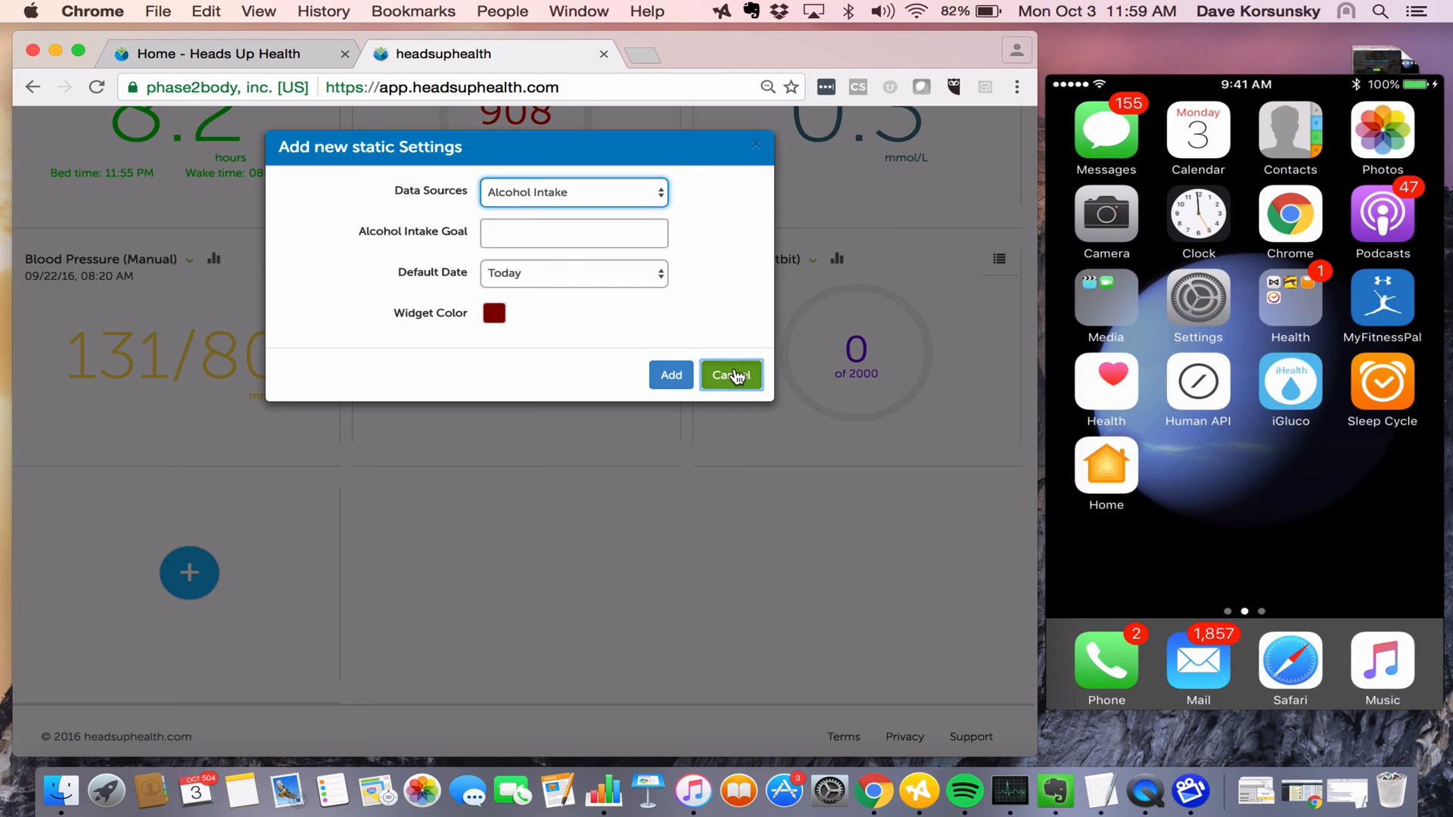
{"action": "left_click", "coordinate": [731, 375]}
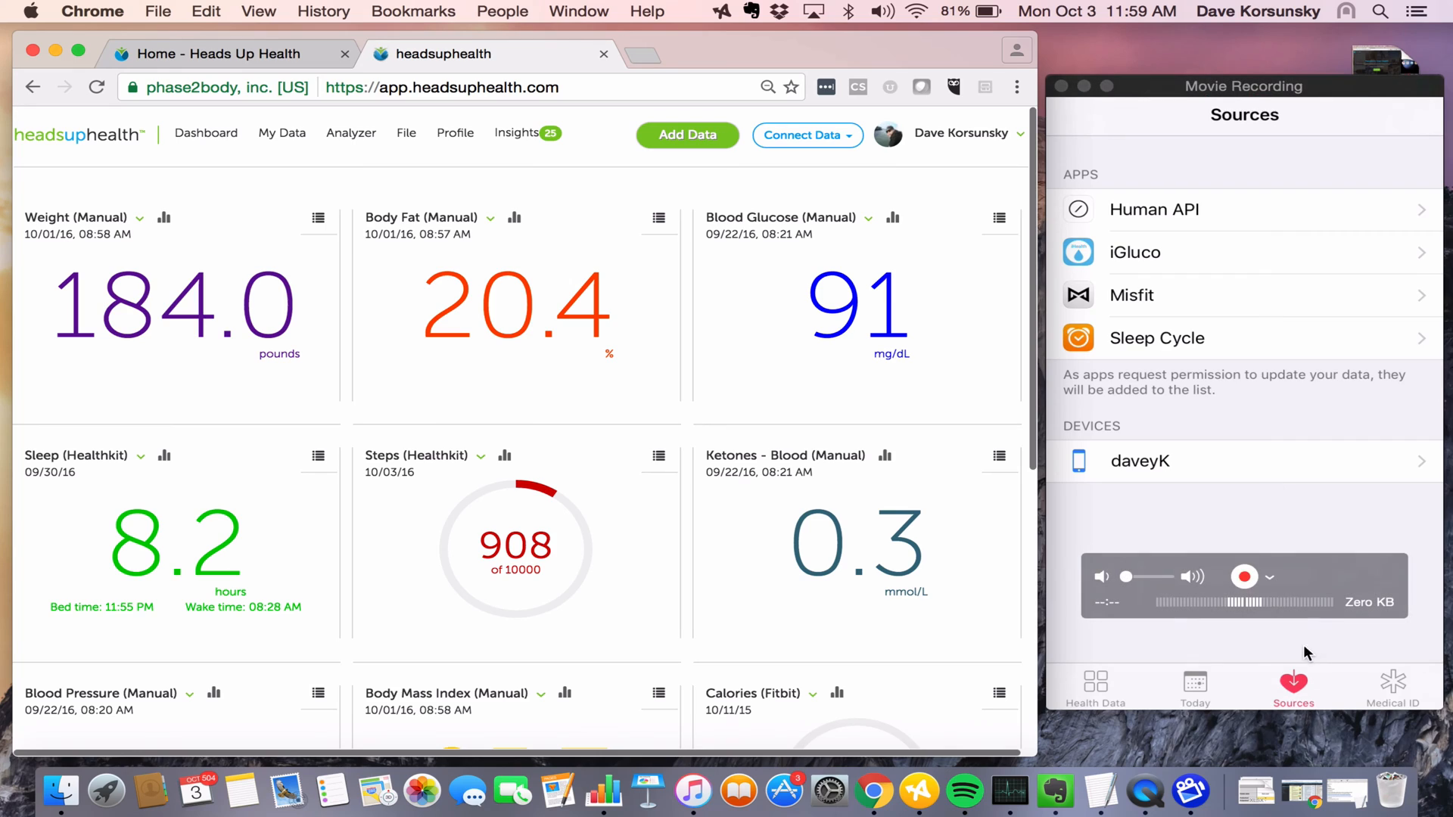
{"action": "mouse_move", "coordinate": [1247, 517]}
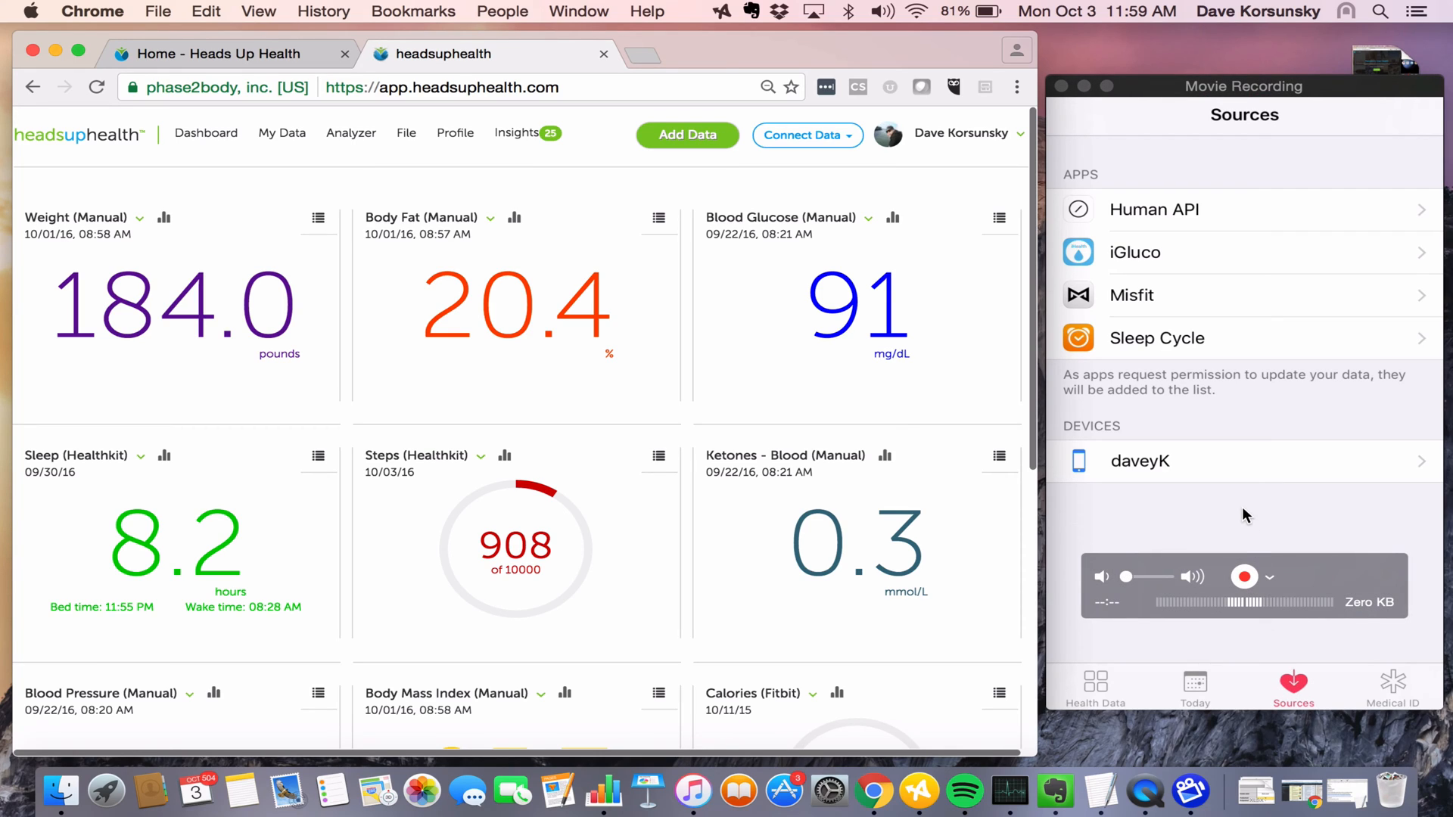
Step: Turn on Human API's Steps read permission in Health sources
{"action": "left_click", "coordinate": [1154, 210]}
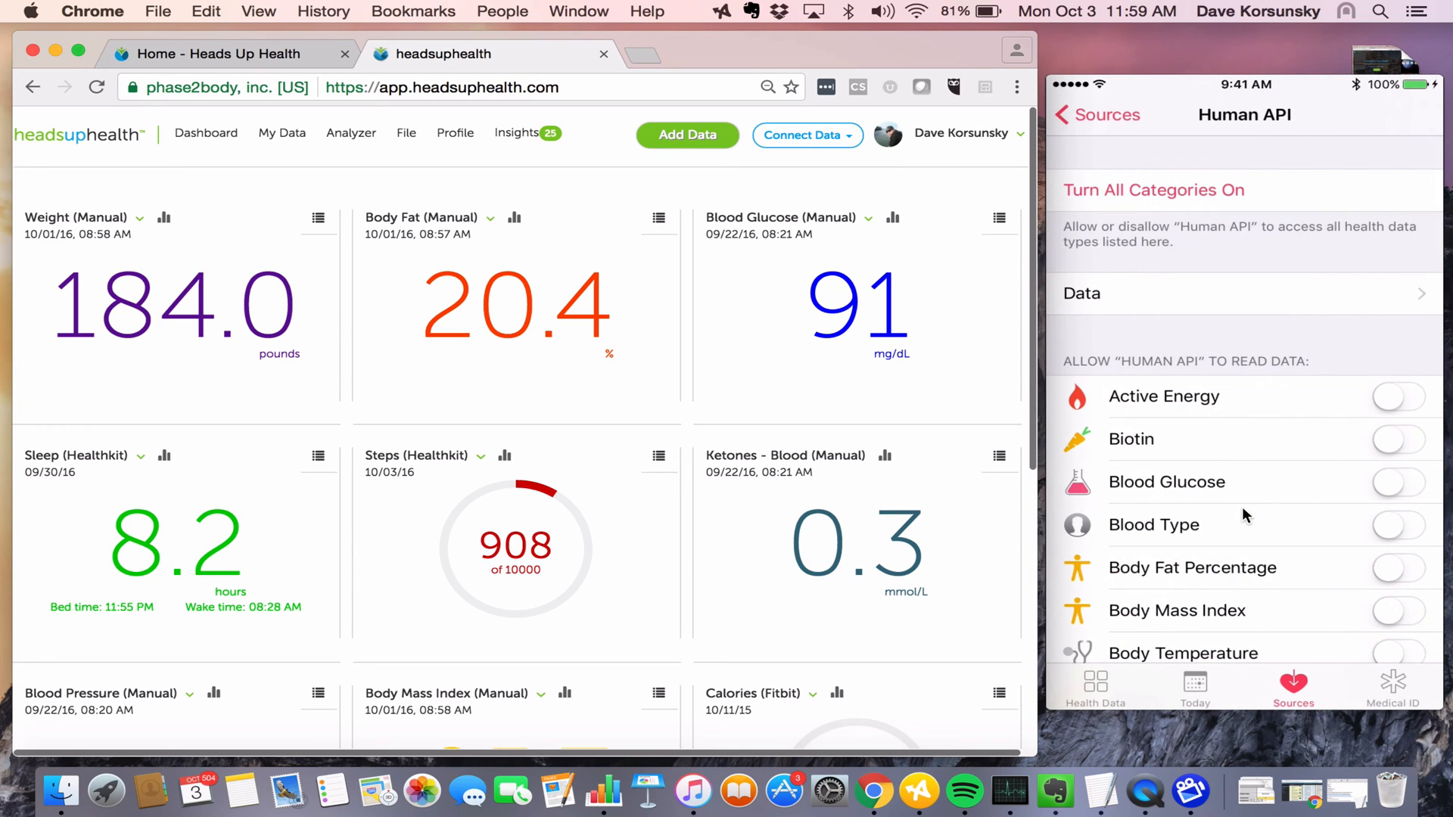
{"action": "scroll", "scroll_direction": "down", "scroll_amount": 3}
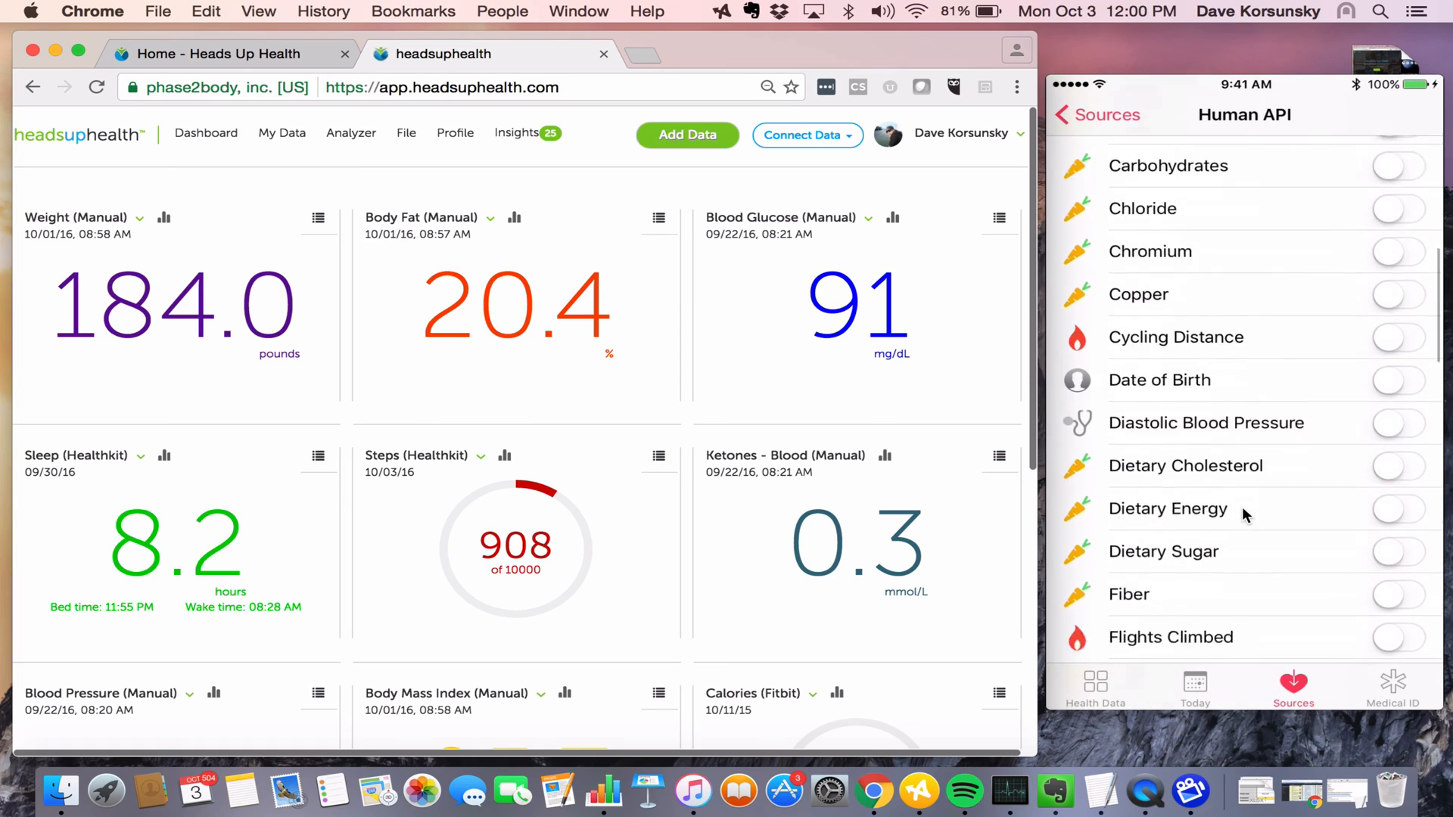
{"action": "scroll", "scroll_direction": "down", "scroll_amount": 3}
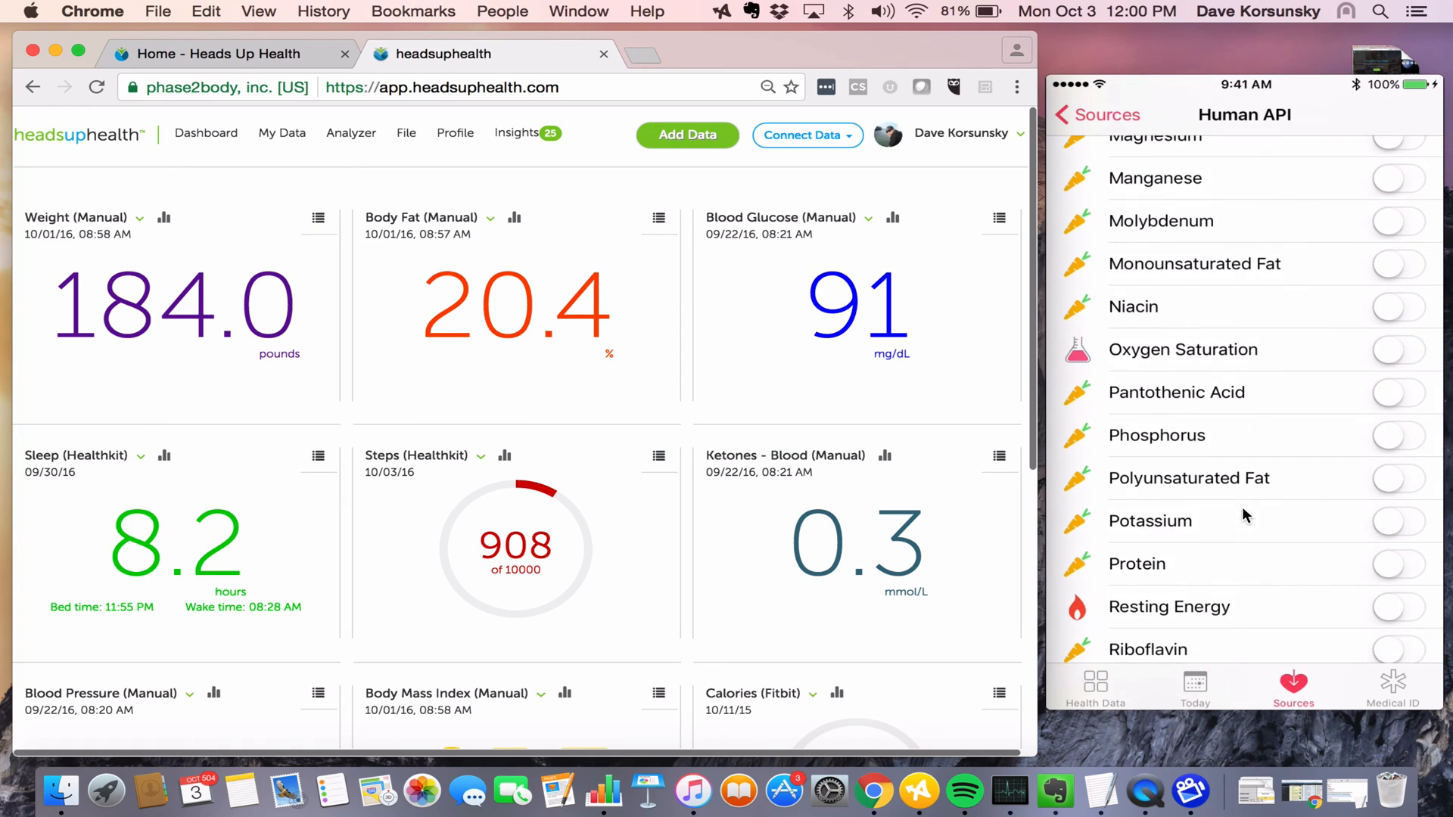
{"action": "scroll", "scroll_direction": "down", "scroll_amount": 3}
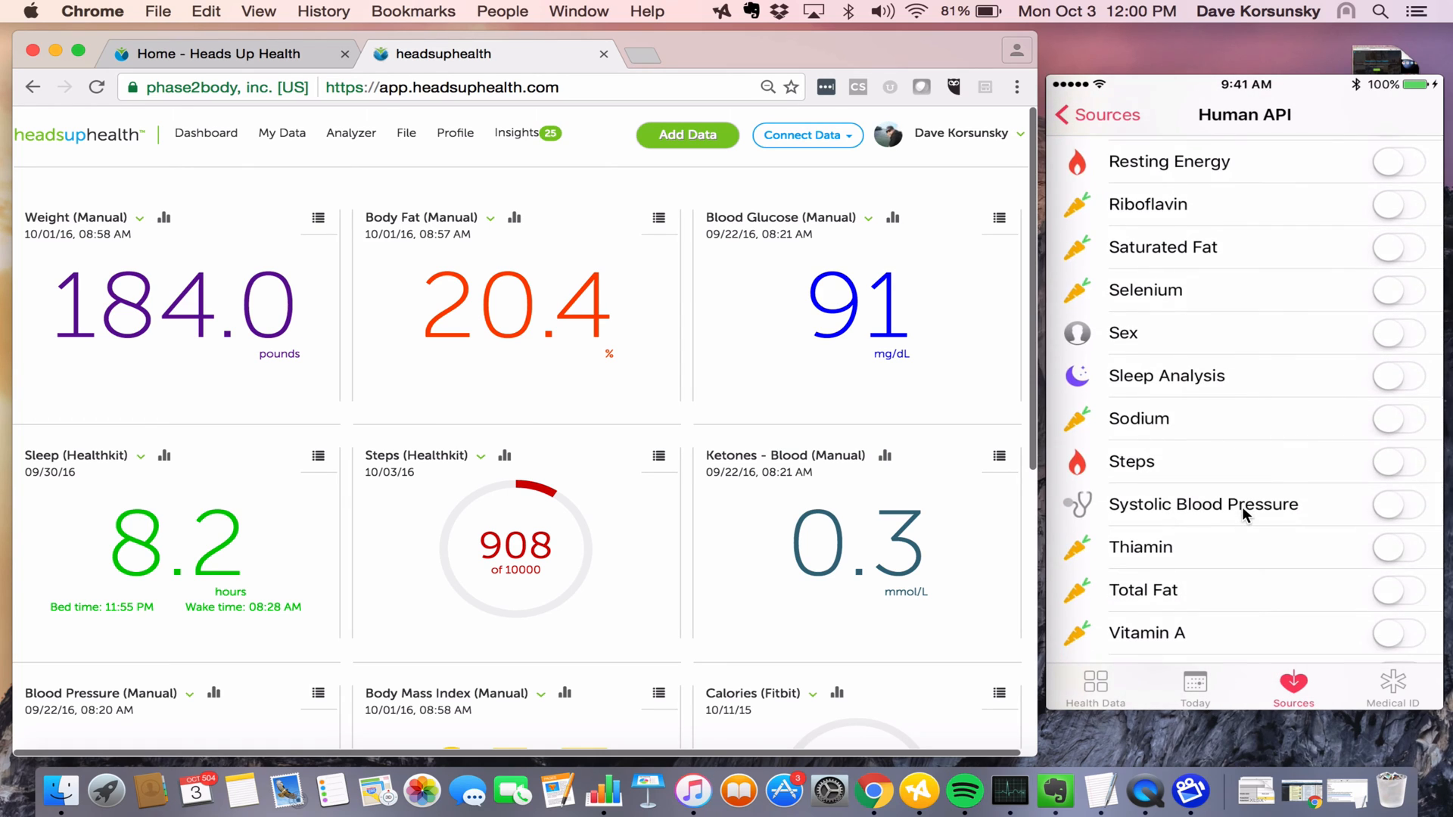
{"action": "left_click", "coordinate": [1398, 462]}
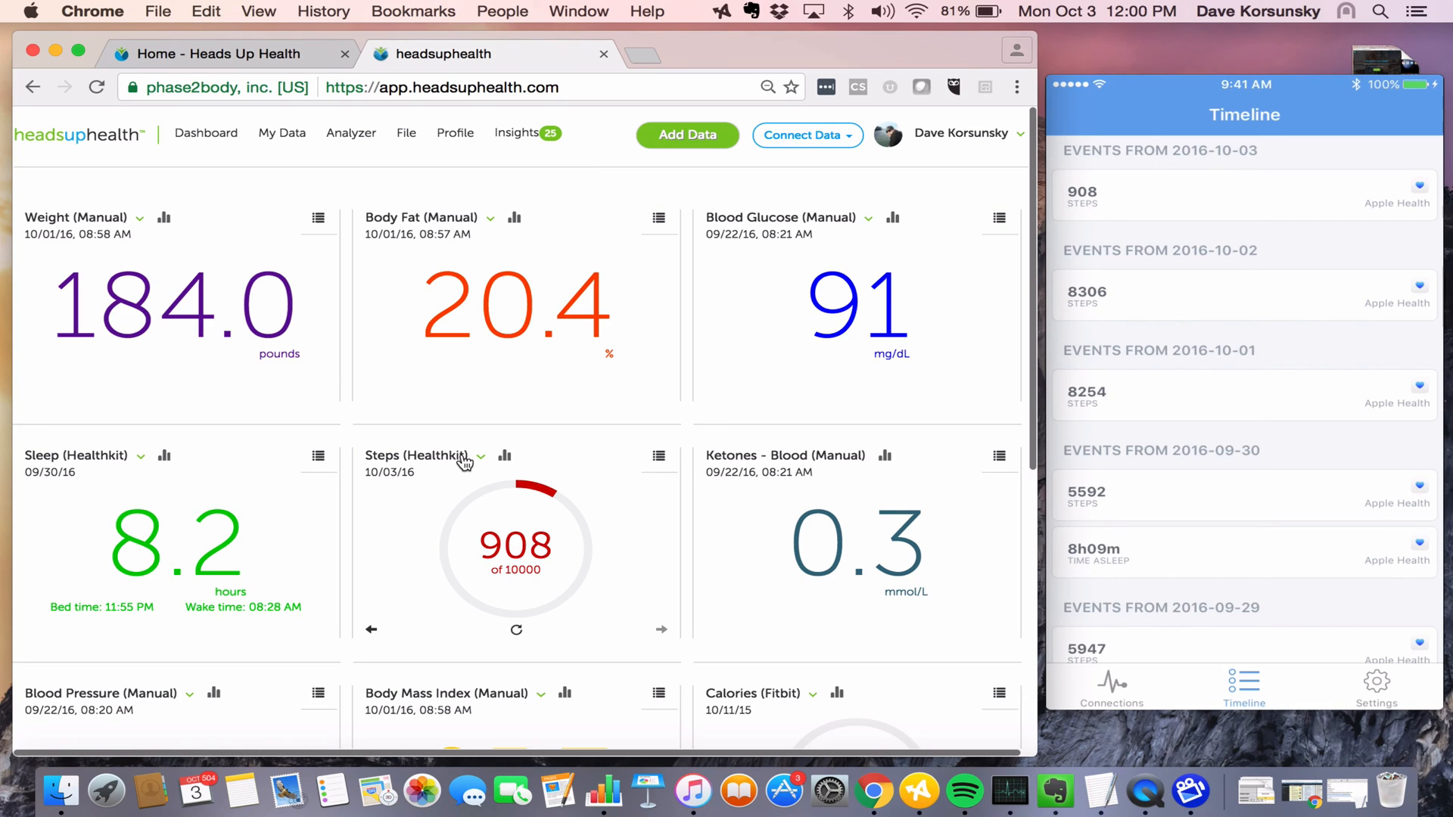
{"action": "mouse_move", "coordinate": [530, 477]}
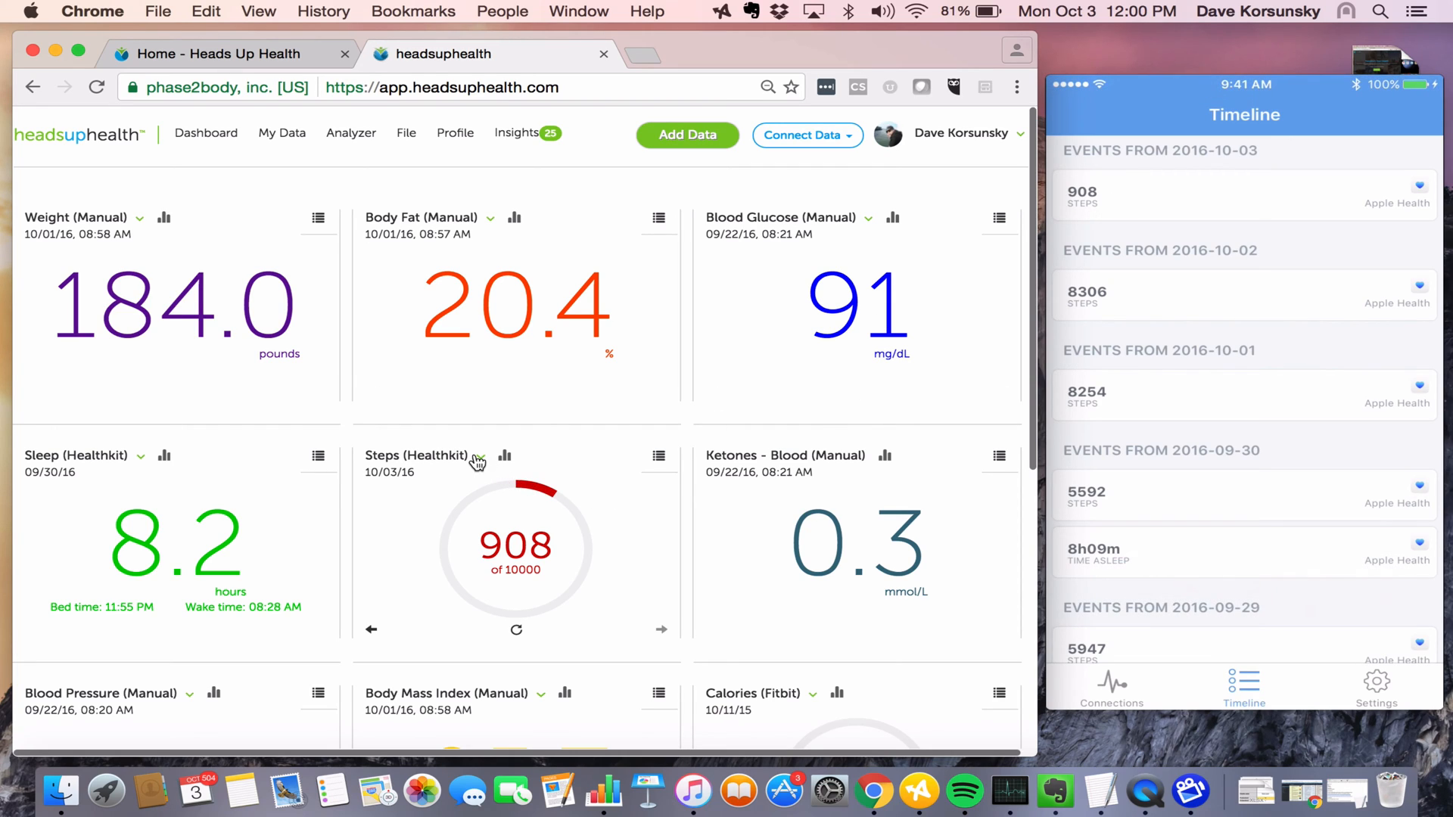
{"action": "left_click", "coordinate": [480, 456]}
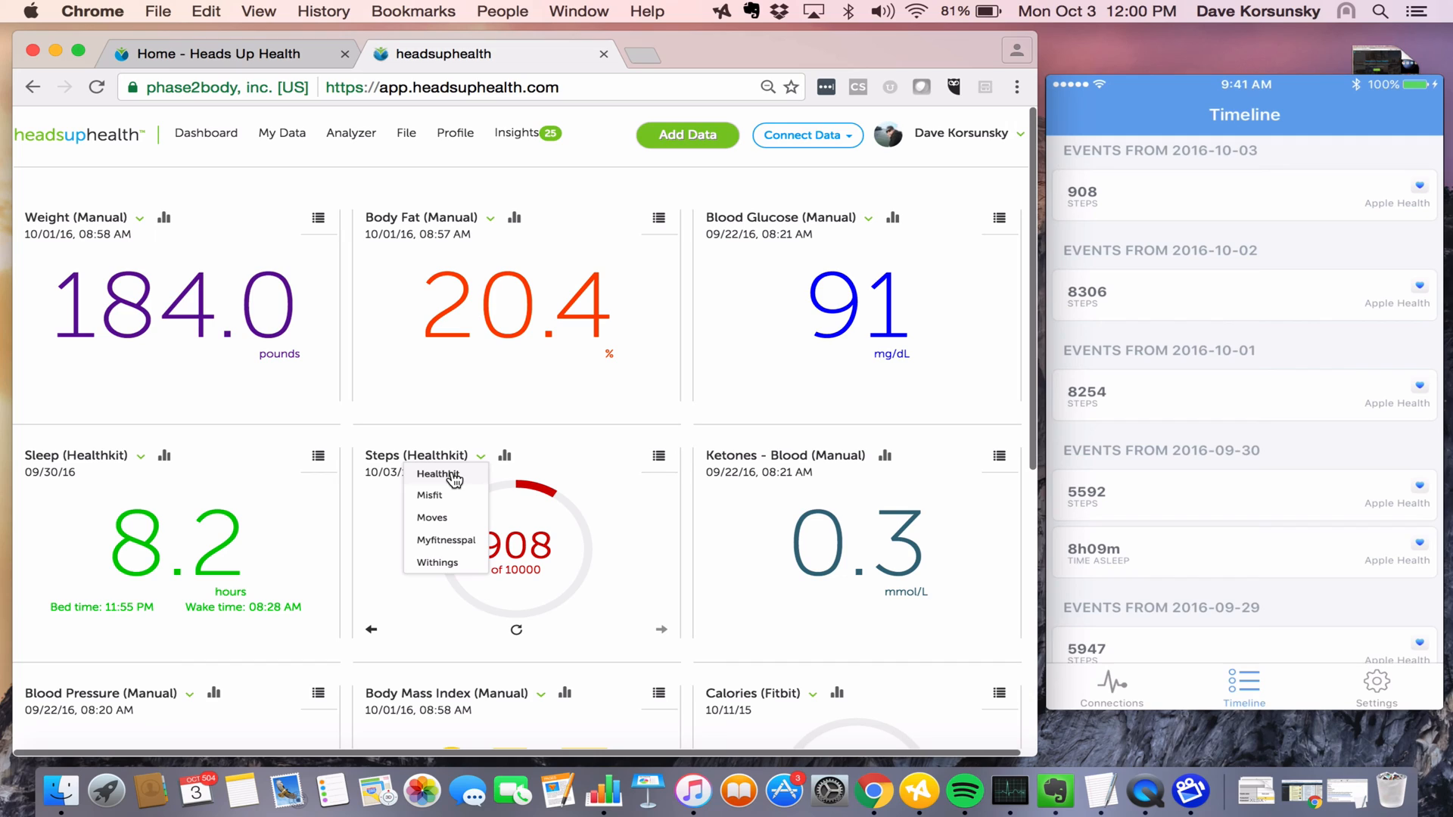
{"action": "left_click", "coordinate": [437, 473]}
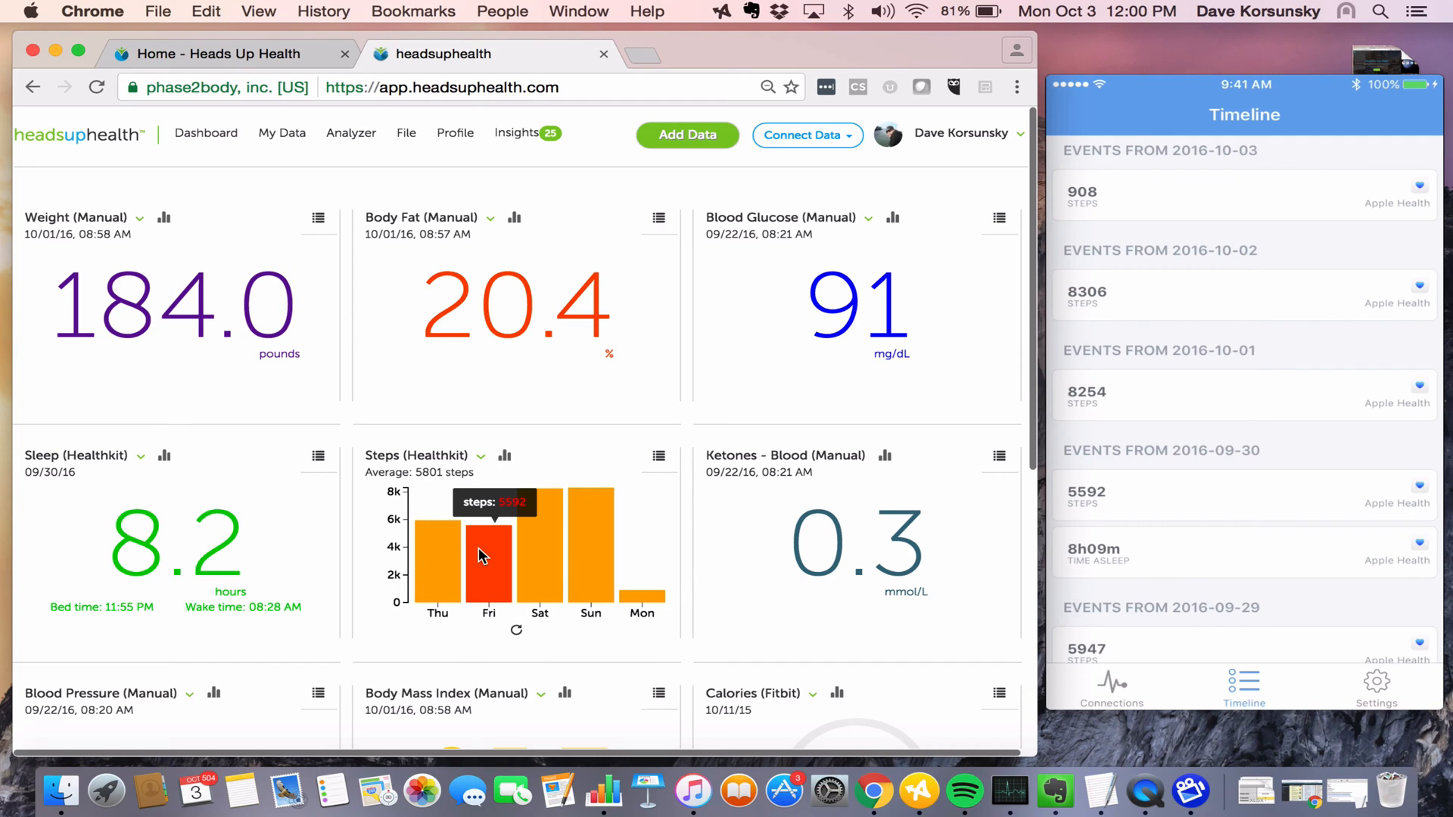
{"action": "left_click", "coordinate": [504, 456]}
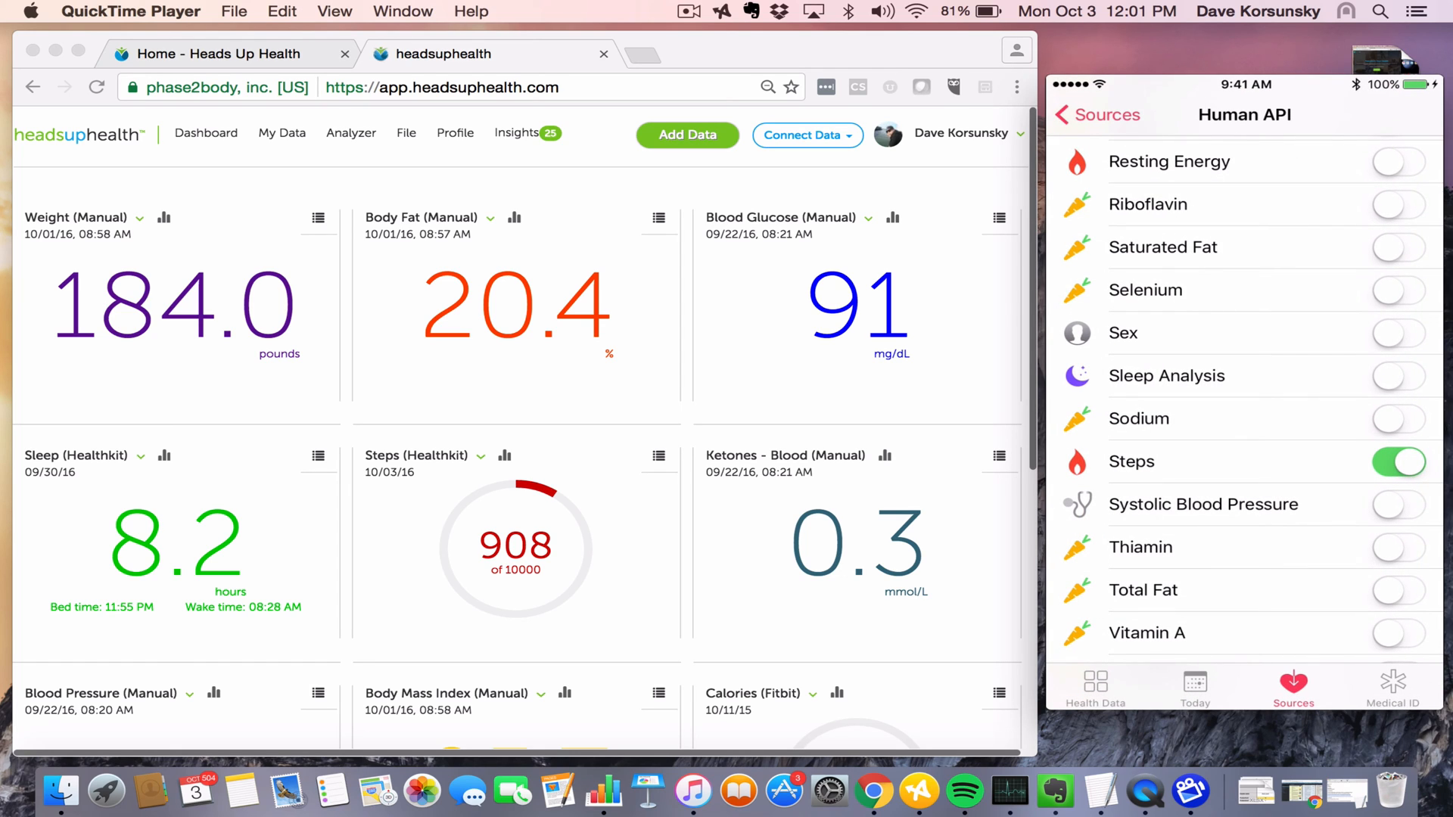
Step: Let Sleep Cycle write Sleep Analysis, then reopen Human API's permissions
{"action": "left_click", "coordinate": [1094, 114]}
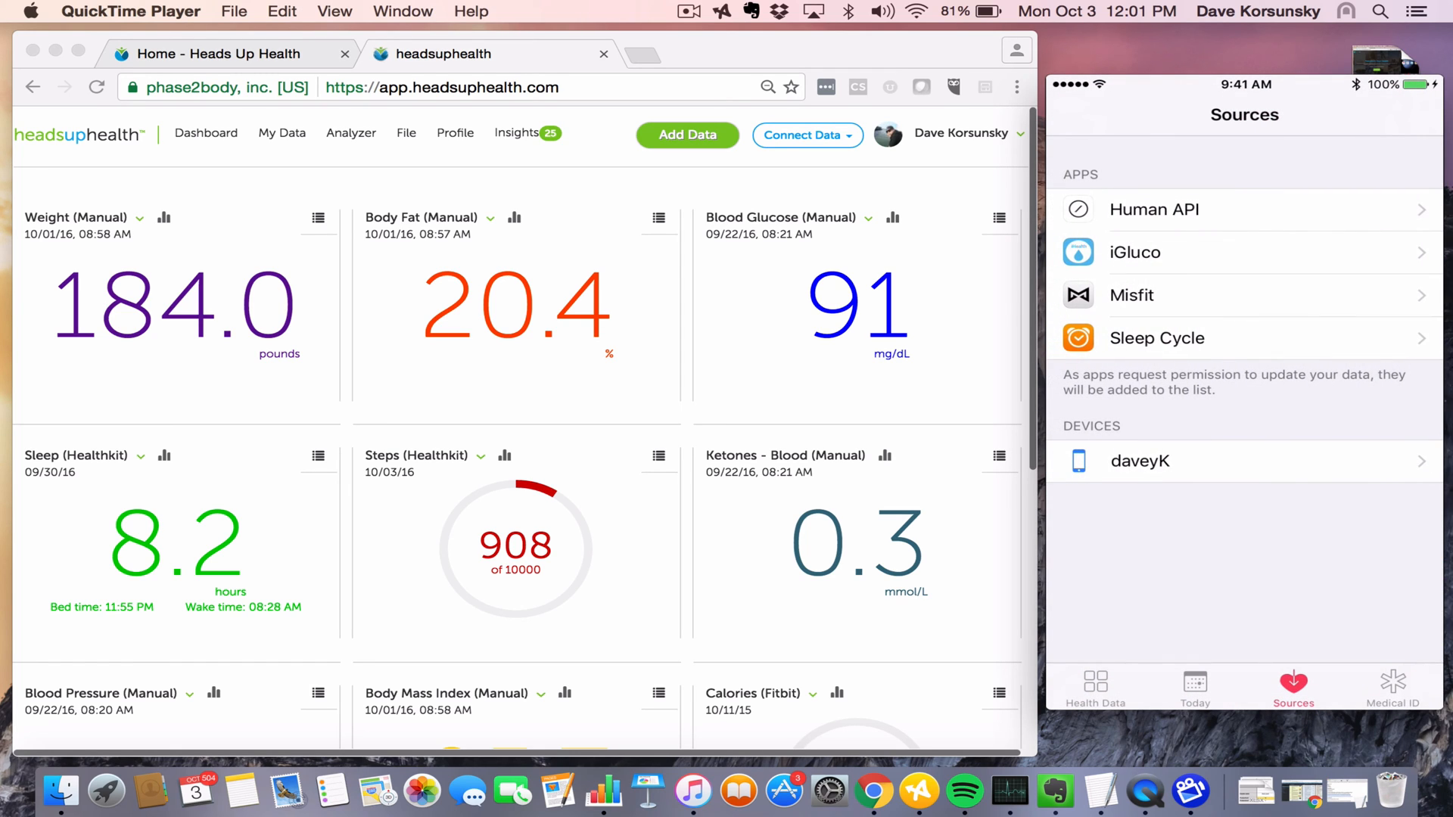
{"action": "left_click", "coordinate": [1156, 338]}
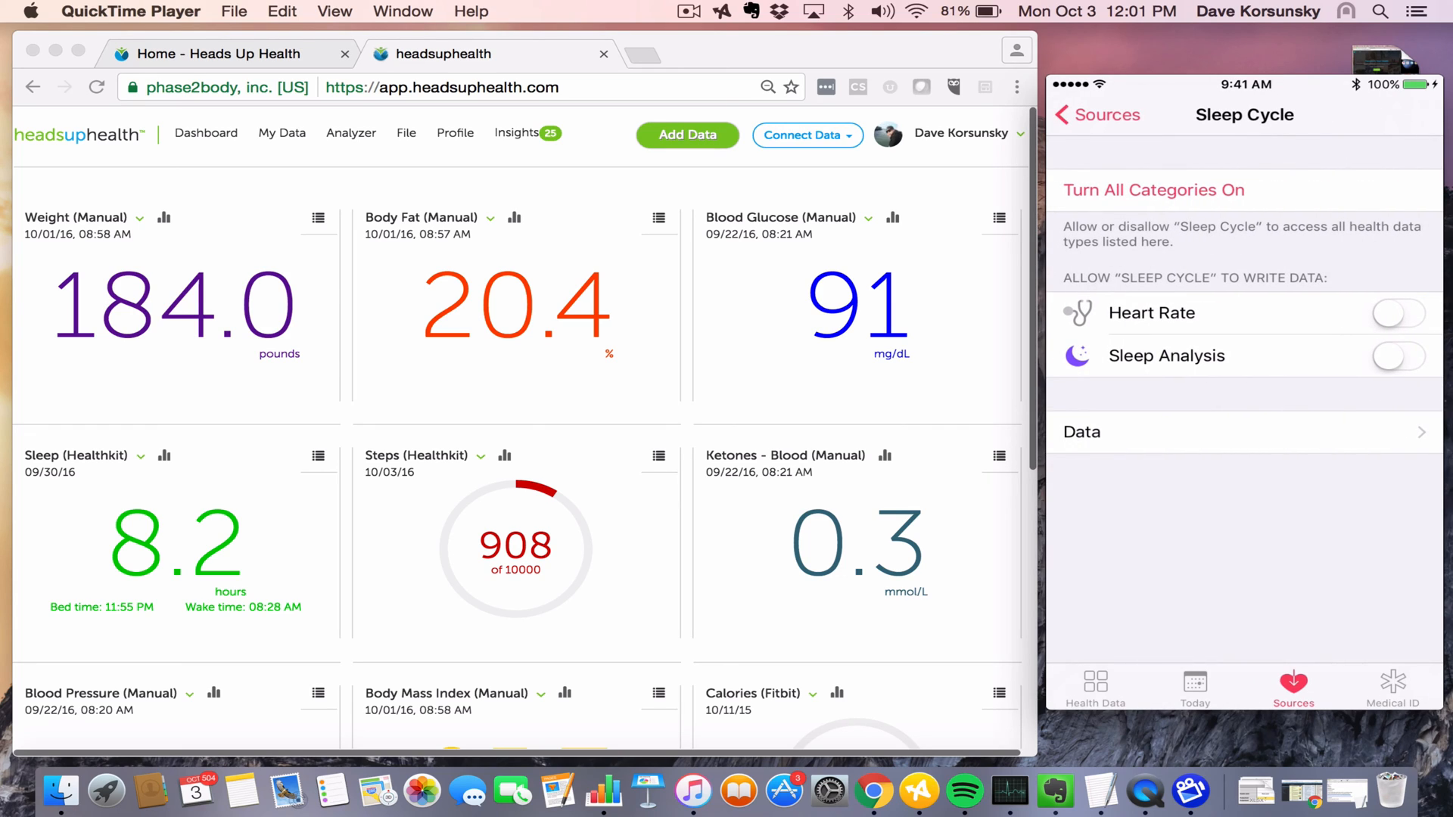
{"action": "left_click", "coordinate": [1398, 355]}
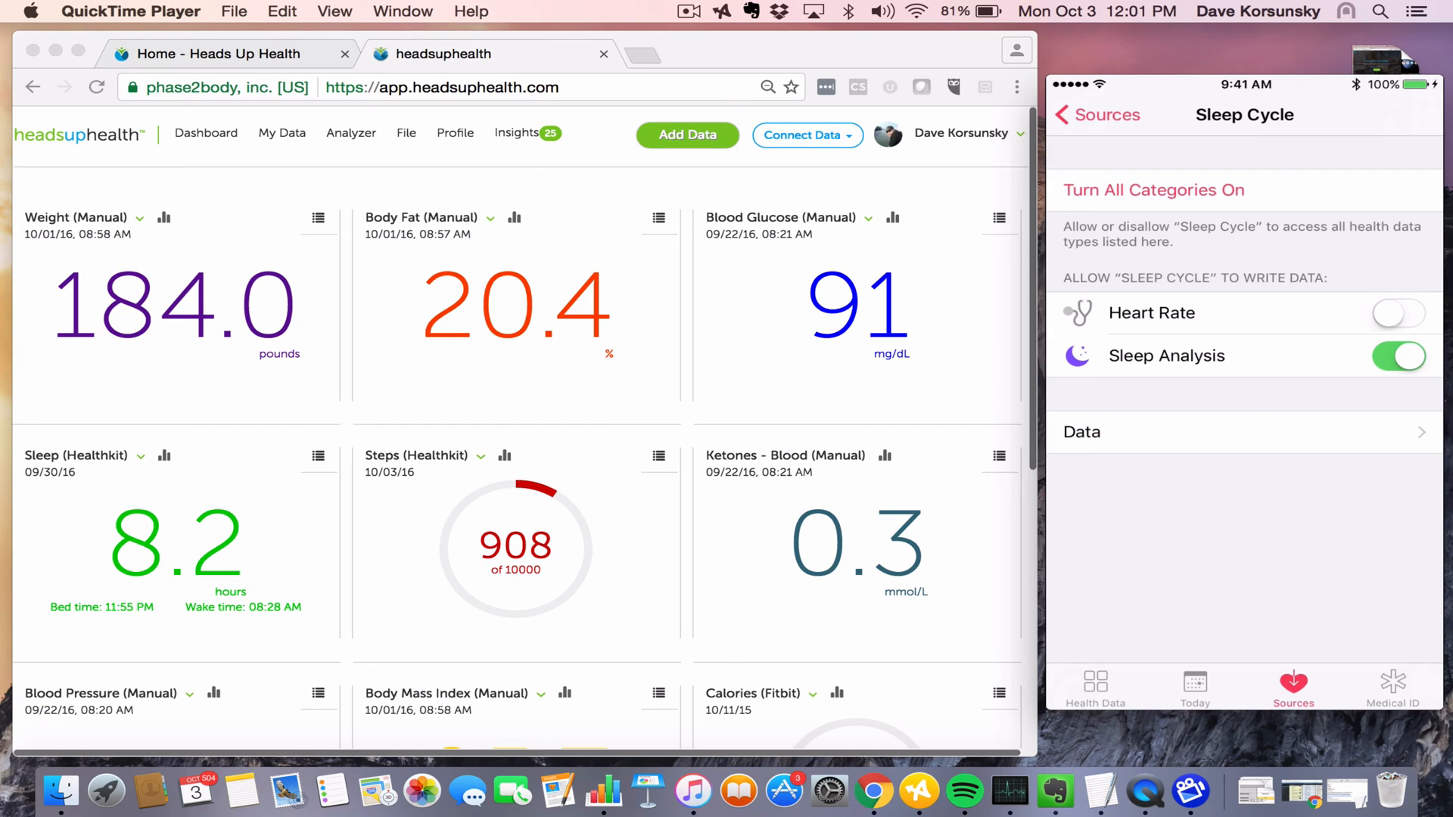
{"action": "left_click", "coordinate": [1098, 115]}
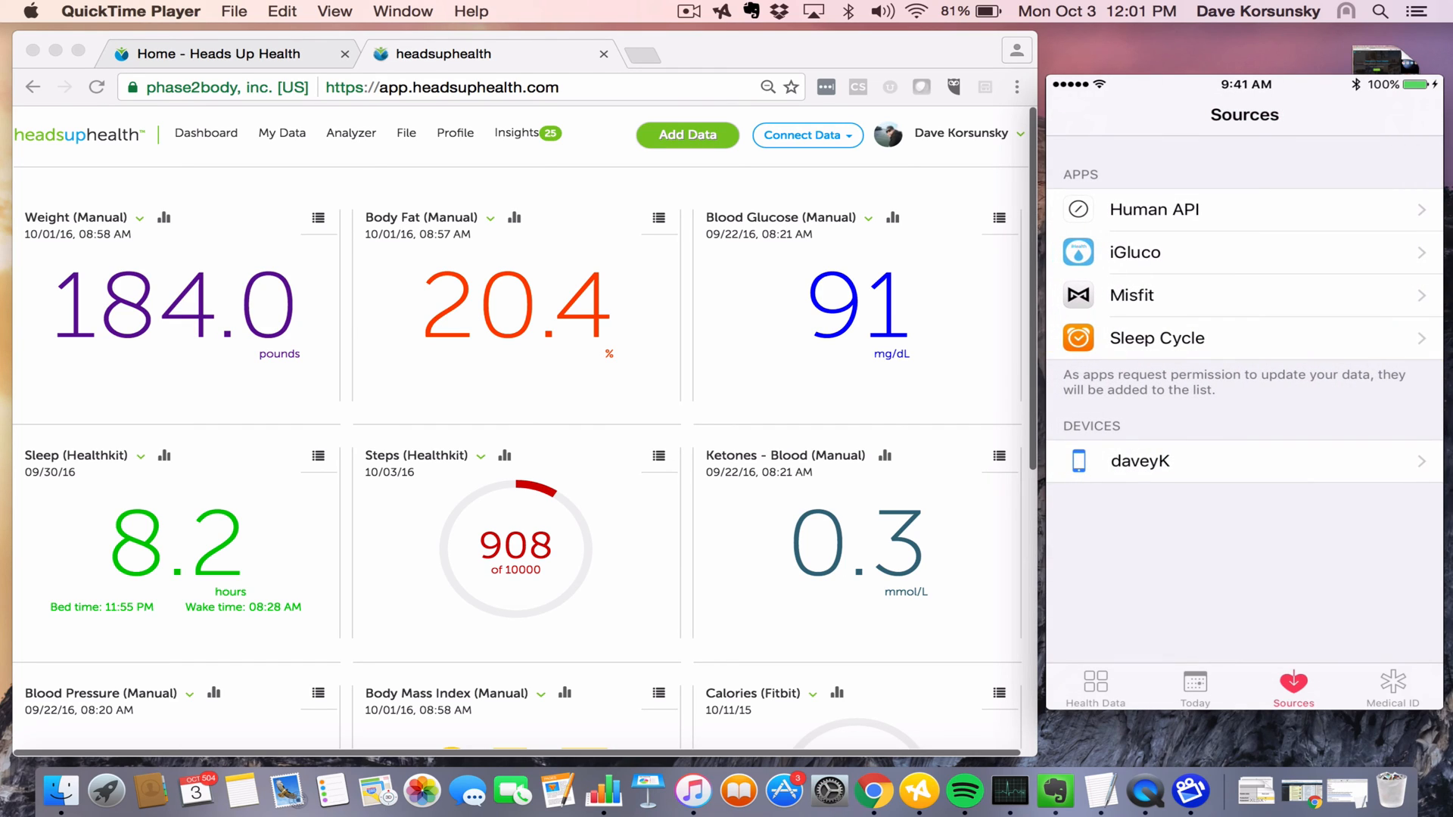
{"action": "left_click", "coordinate": [1154, 210]}
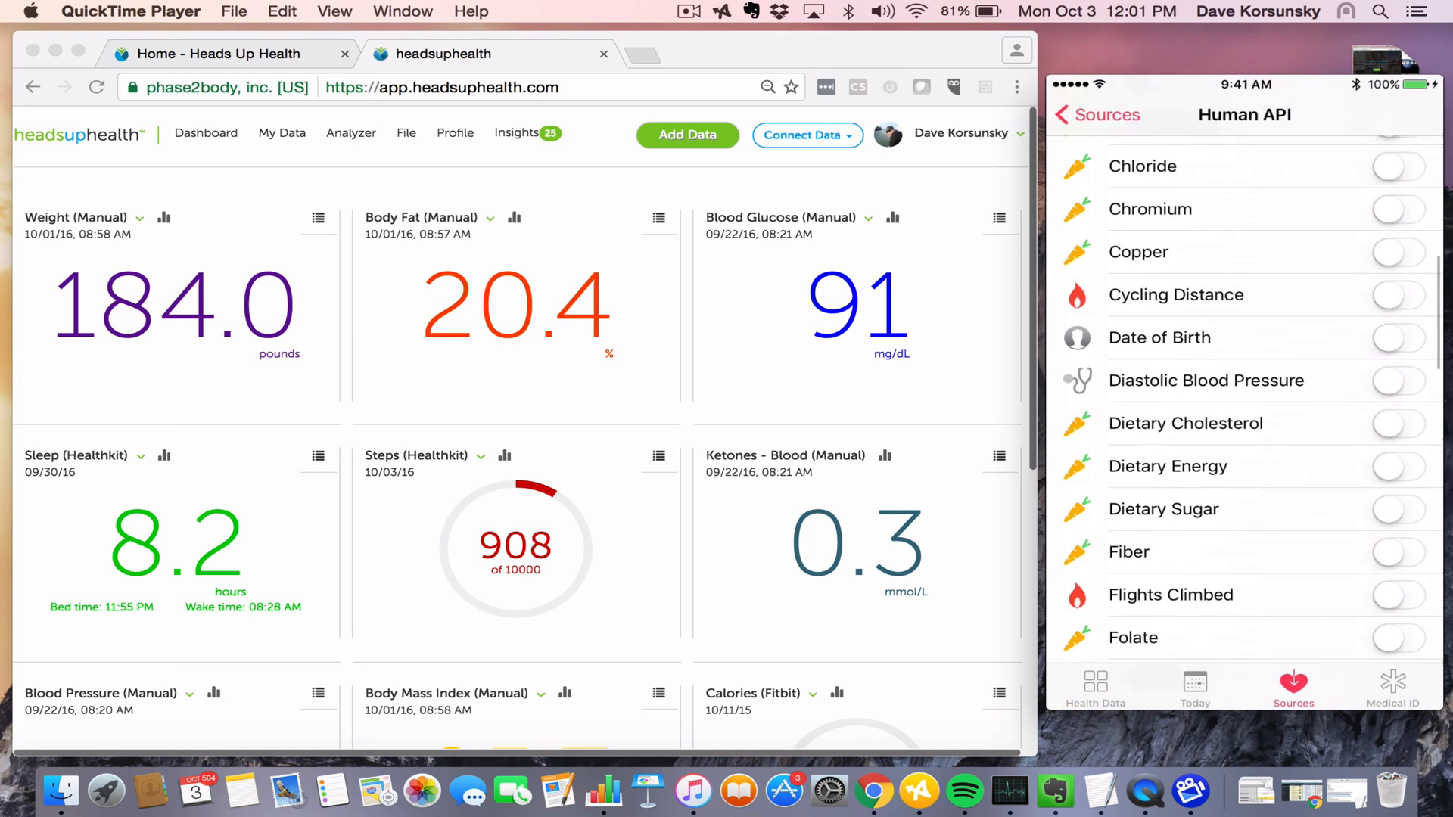
Step: Scroll Human API's permission list and its timeline of synced steps and sleep
{"action": "scroll", "scroll_direction": "down", "scroll_amount": 3}
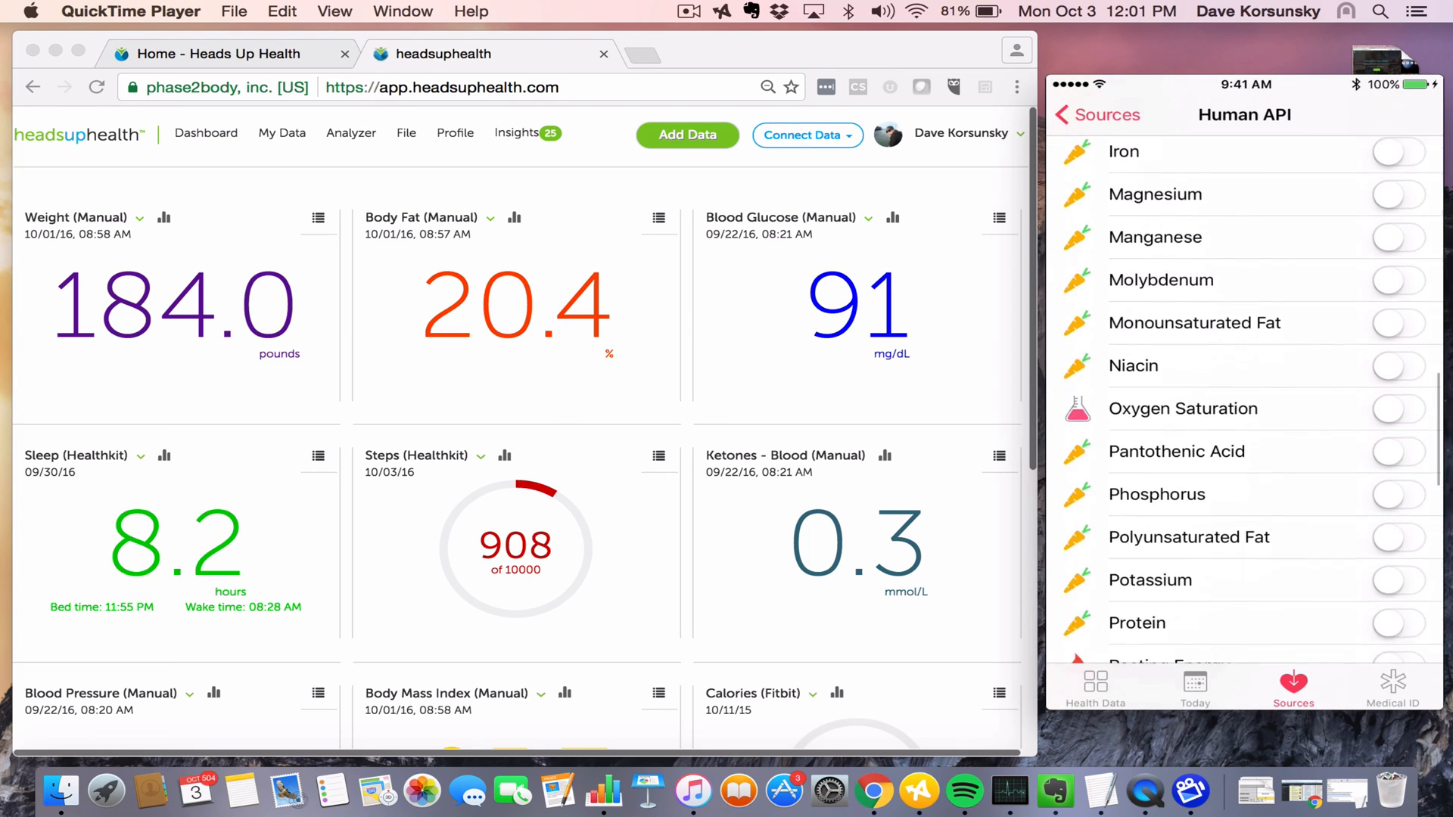
{"action": "scroll", "scroll_direction": "down", "scroll_amount": 3}
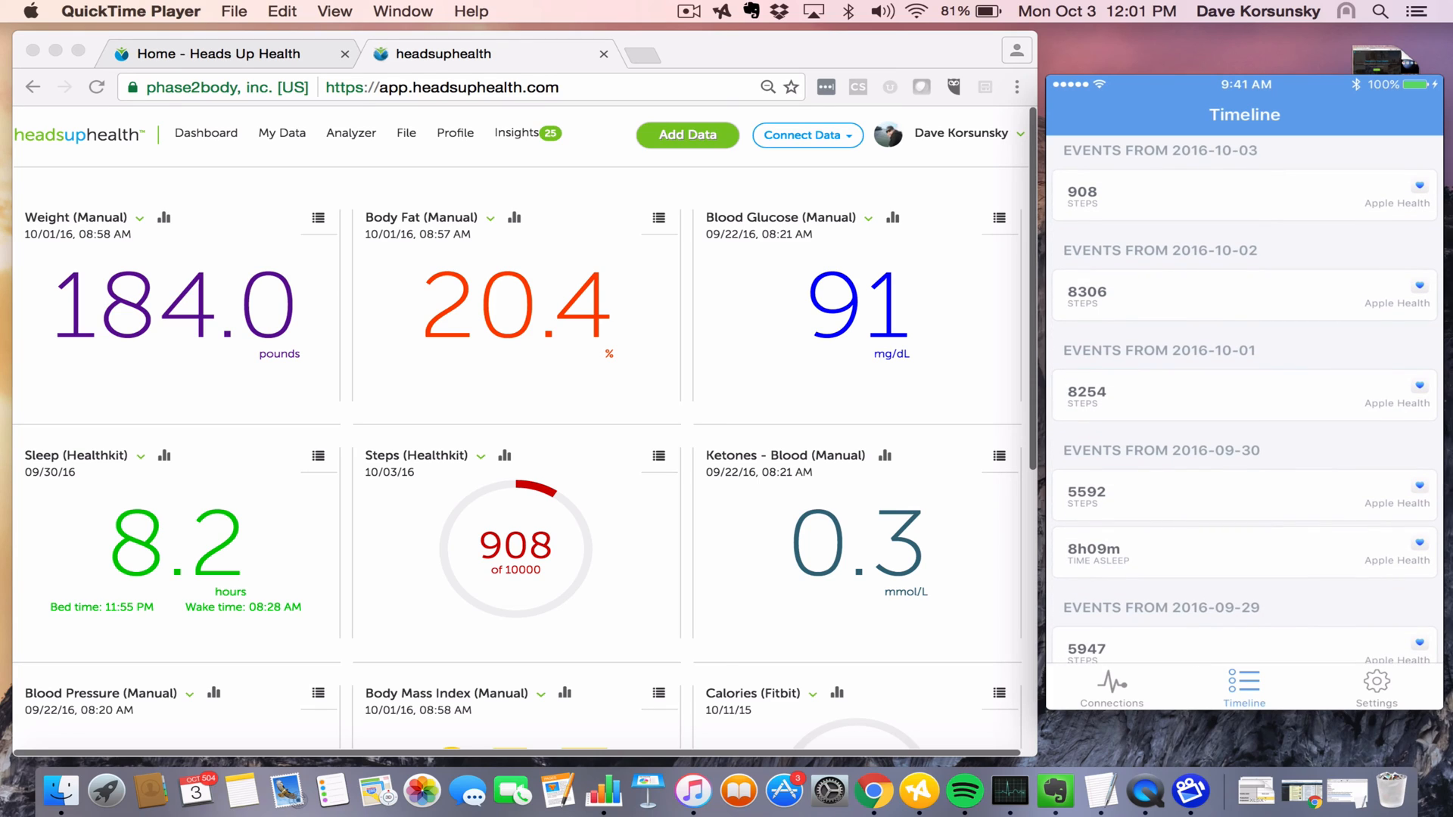
{"action": "scroll", "scroll_direction": "down", "scroll_amount": 3}
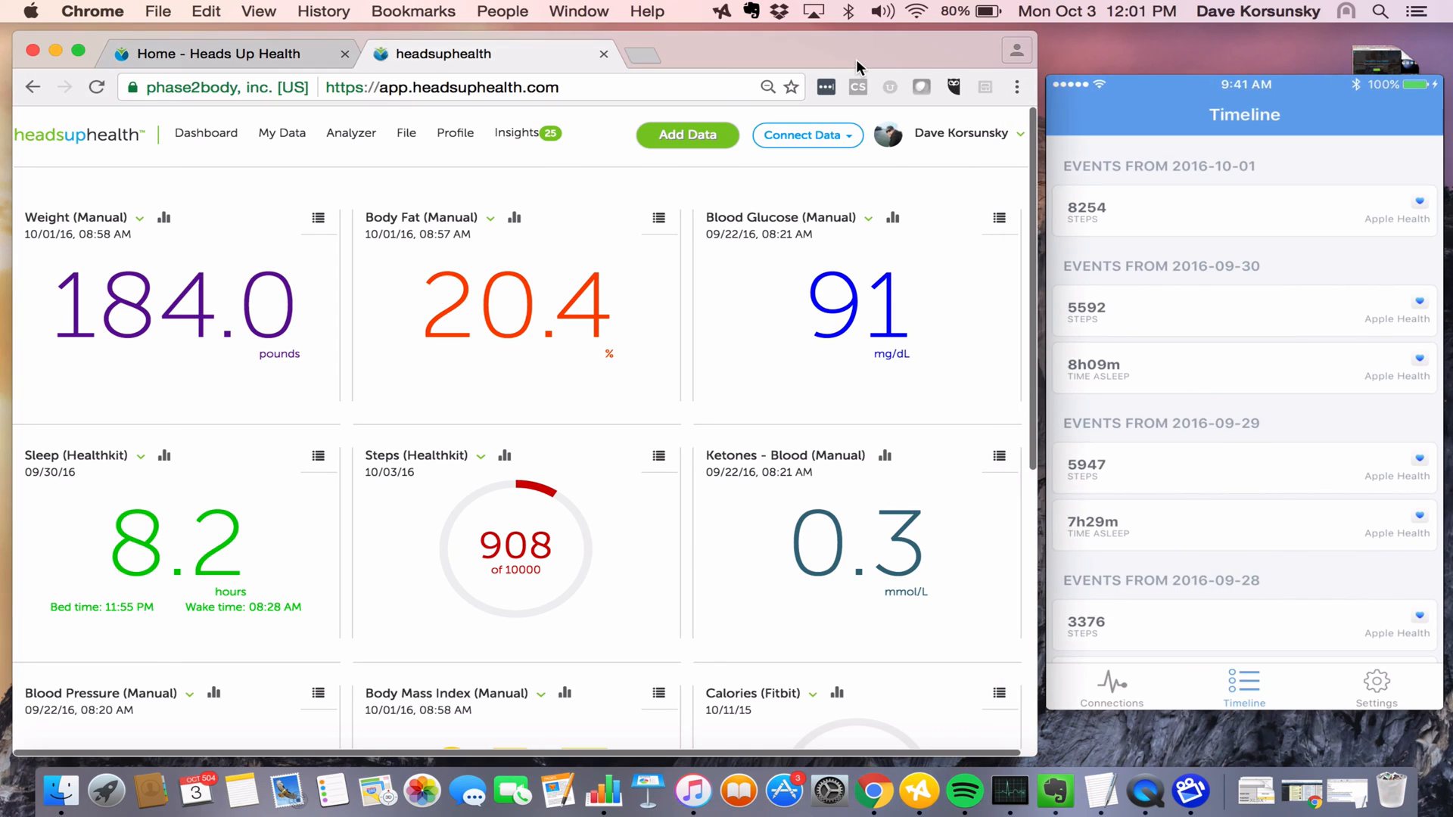
{"action": "mouse_move", "coordinate": [153, 465]}
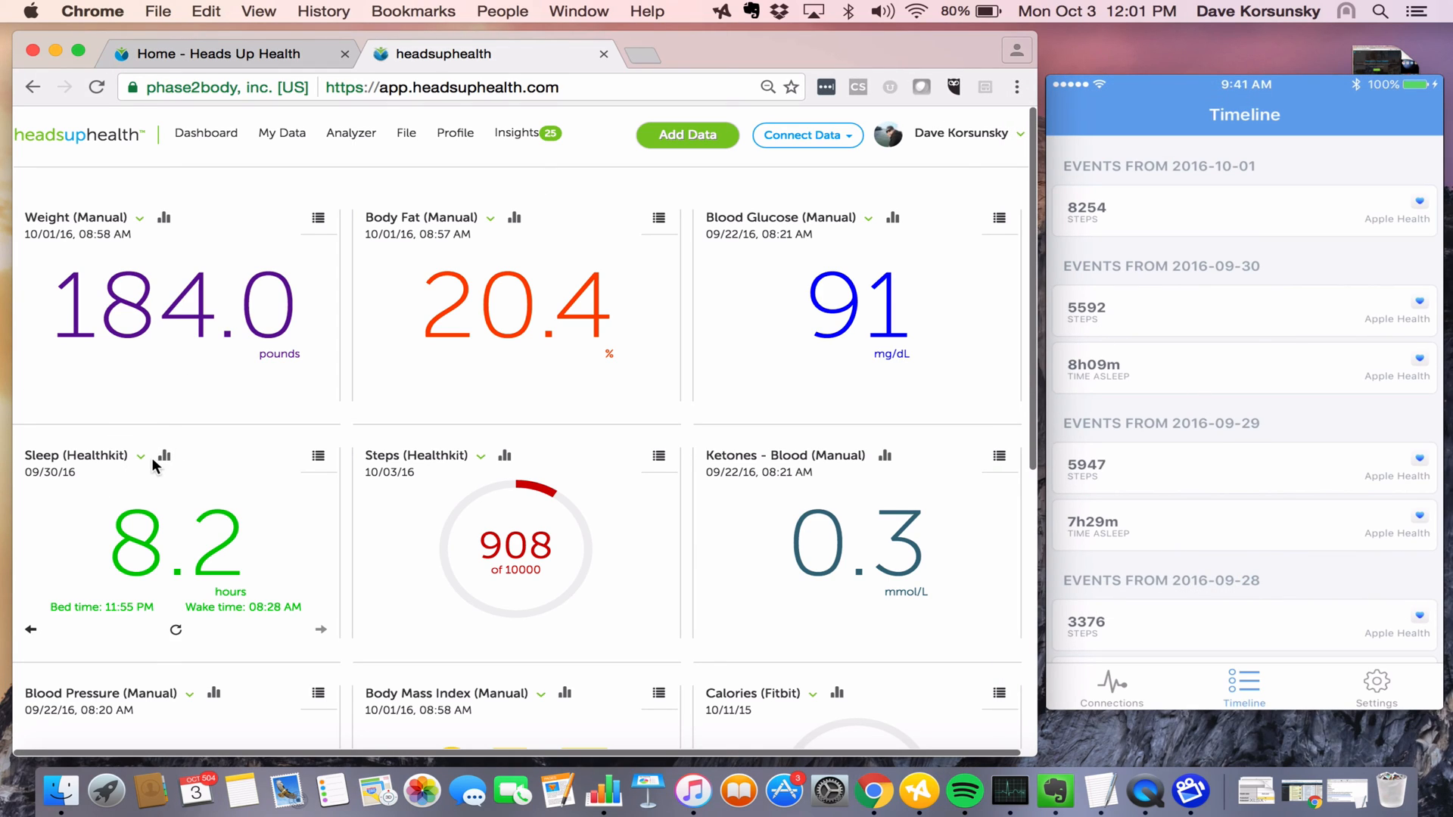
Step: Select Healthkit as the Sleep tile's data source
{"action": "left_click", "coordinate": [140, 455]}
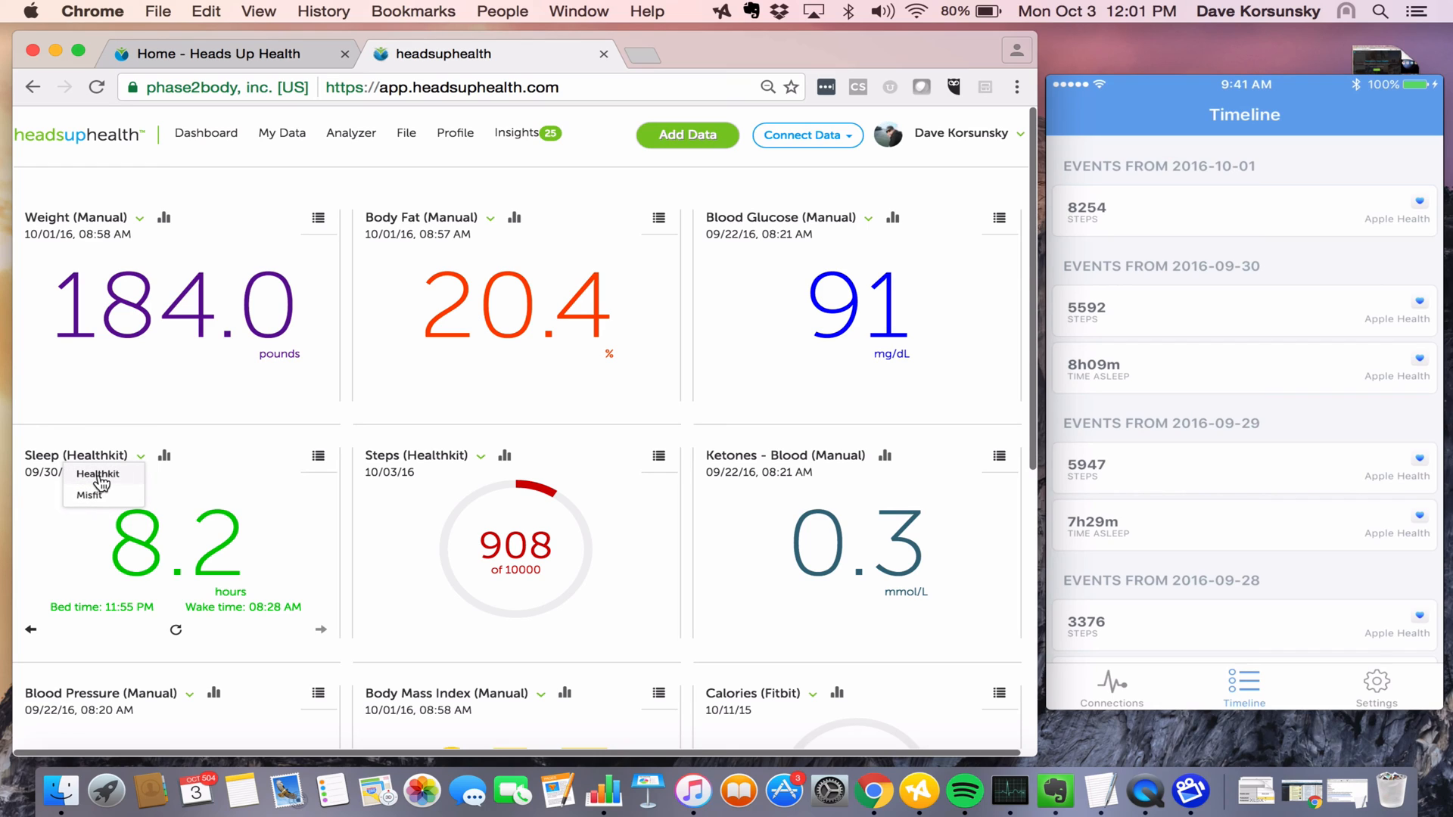
{"action": "left_click", "coordinate": [98, 474]}
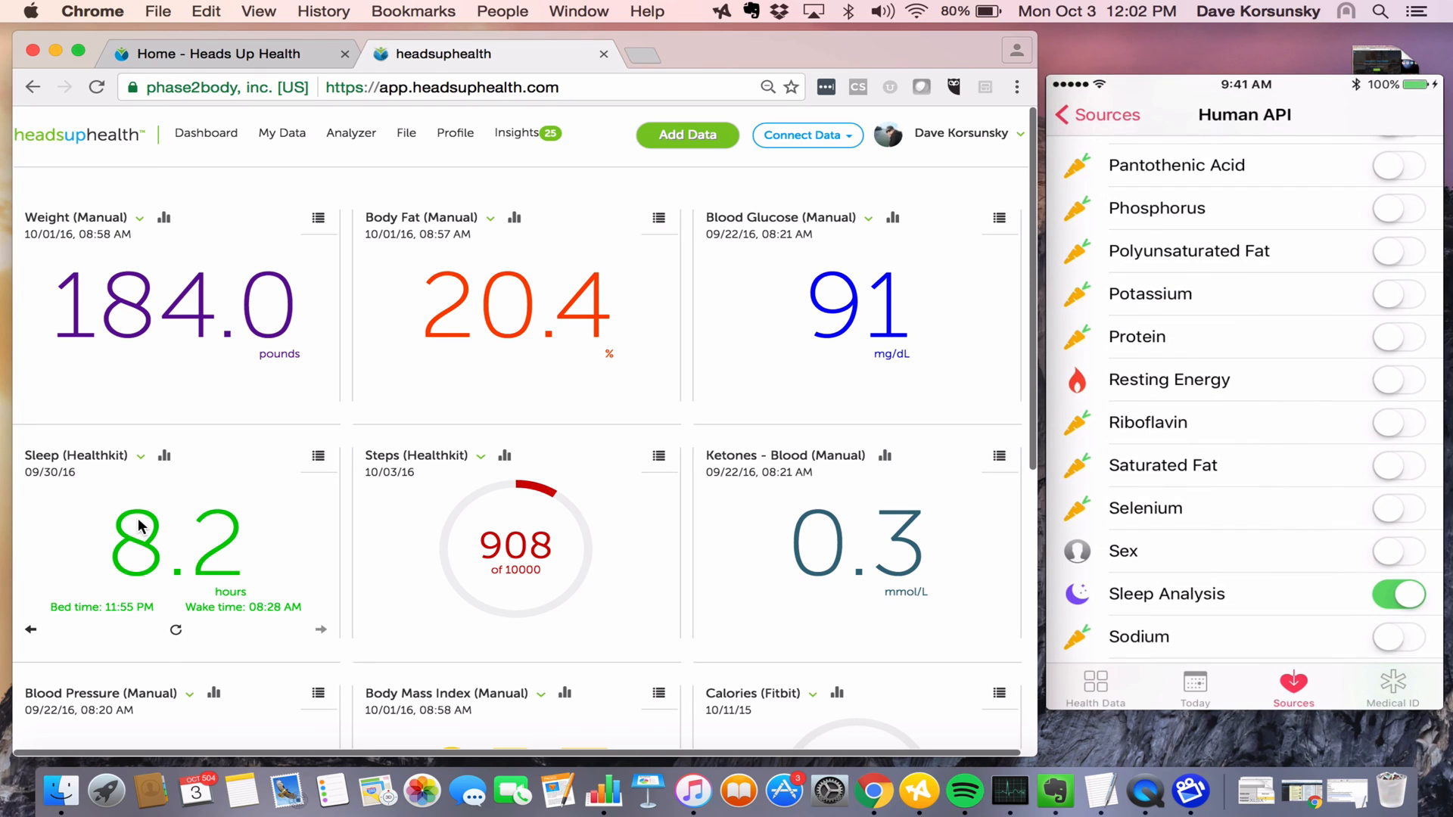
Step: Allow iGluco to write Blood Glucose data in Health
{"action": "left_click", "coordinate": [1098, 114]}
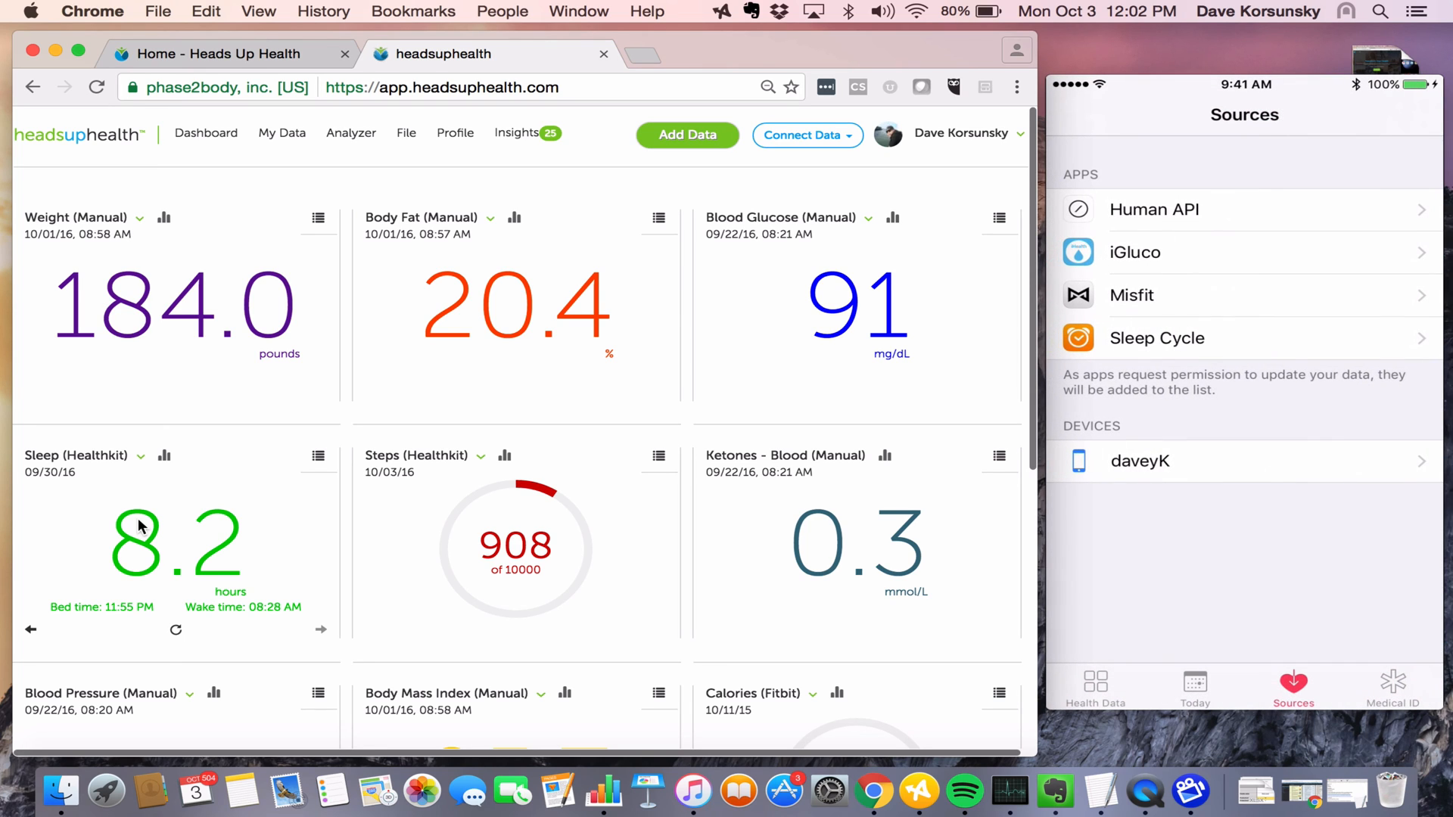
{"action": "left_click", "coordinate": [1134, 252]}
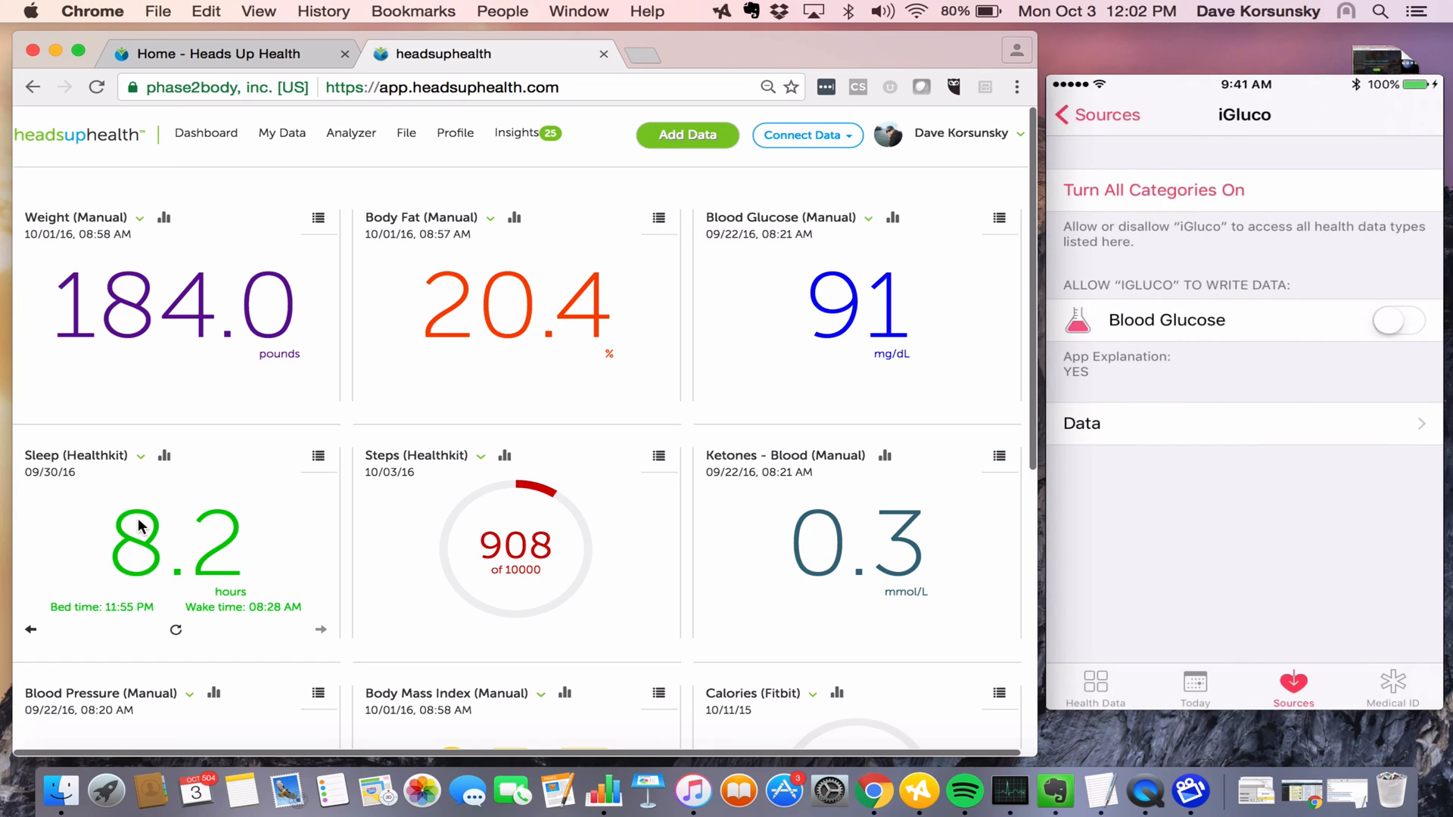
{"action": "left_click", "coordinate": [1399, 320]}
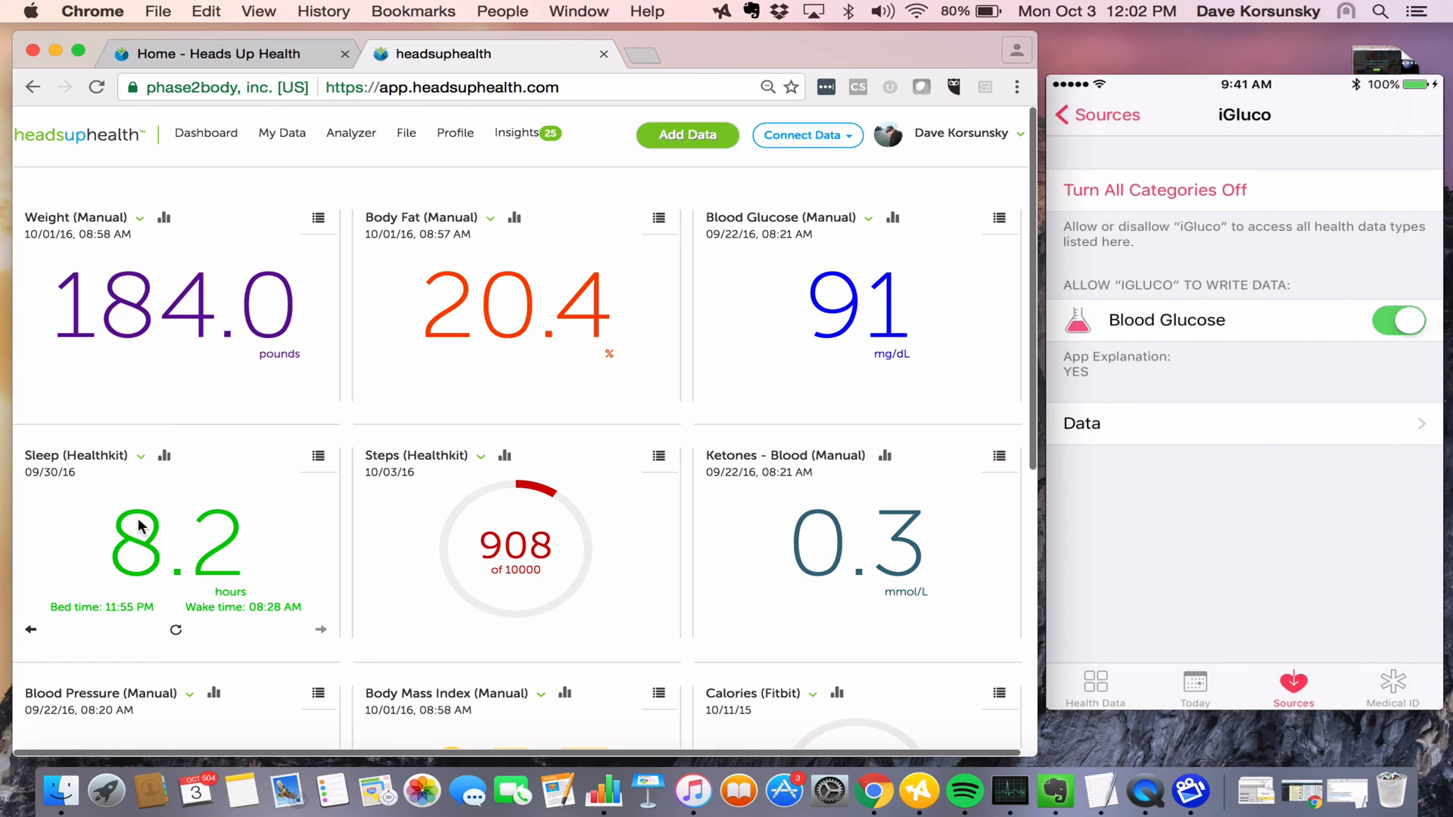
Step: Allow Human API to read Blood Glucose, then return to the home screen
{"action": "left_click", "coordinate": [1095, 114]}
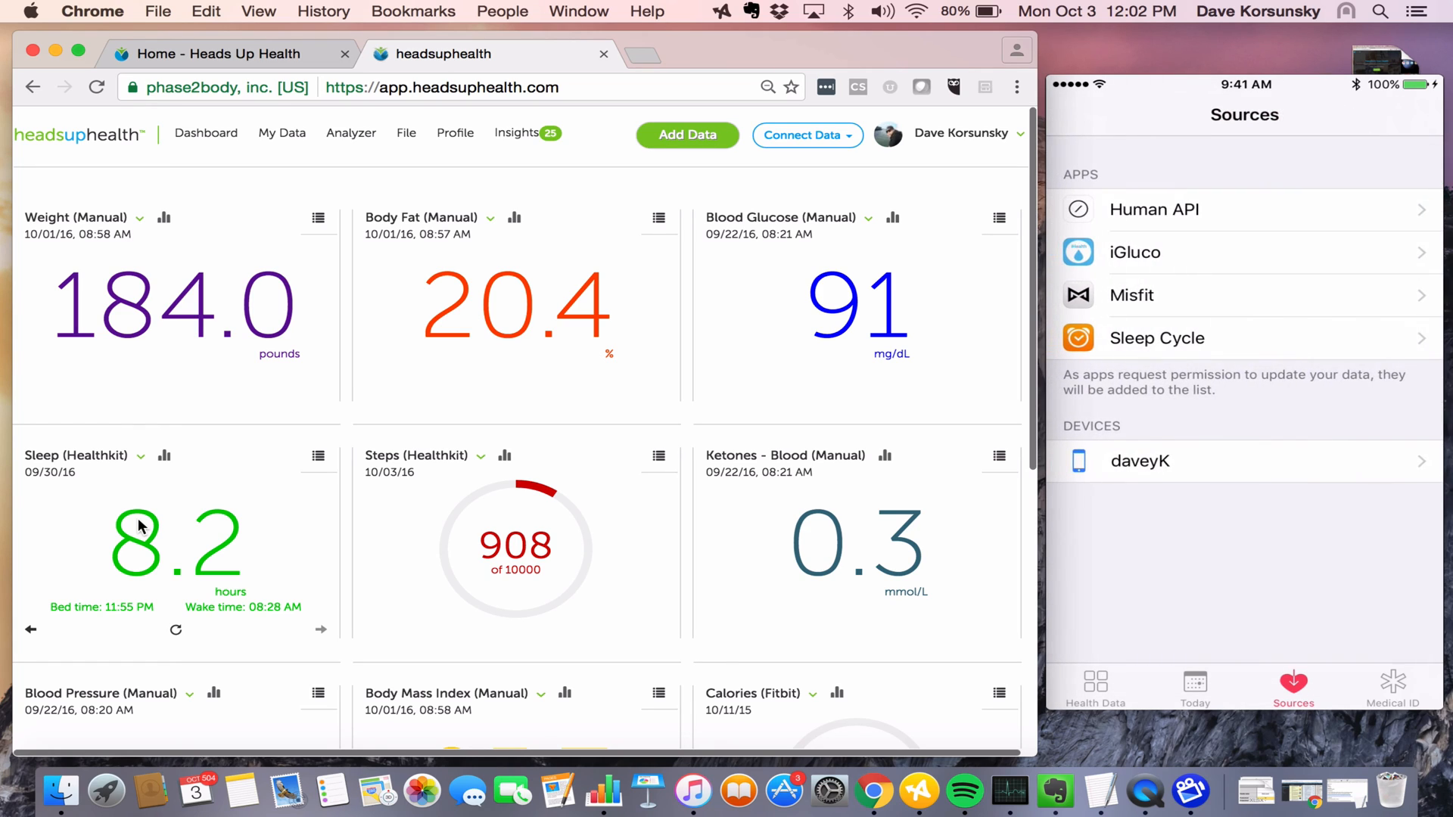
{"action": "left_click", "coordinate": [1154, 210]}
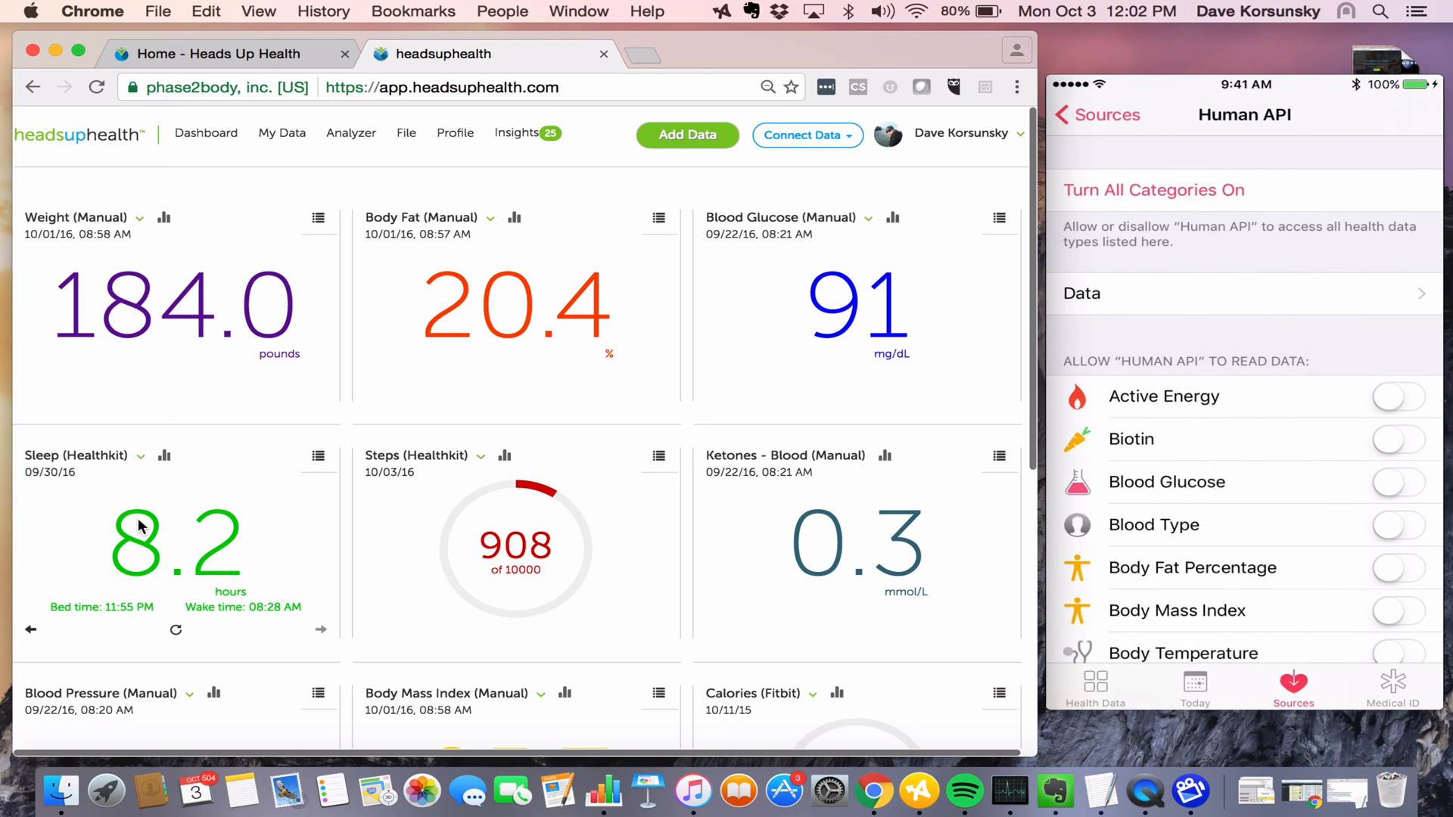
{"action": "left_click", "coordinate": [1400, 482]}
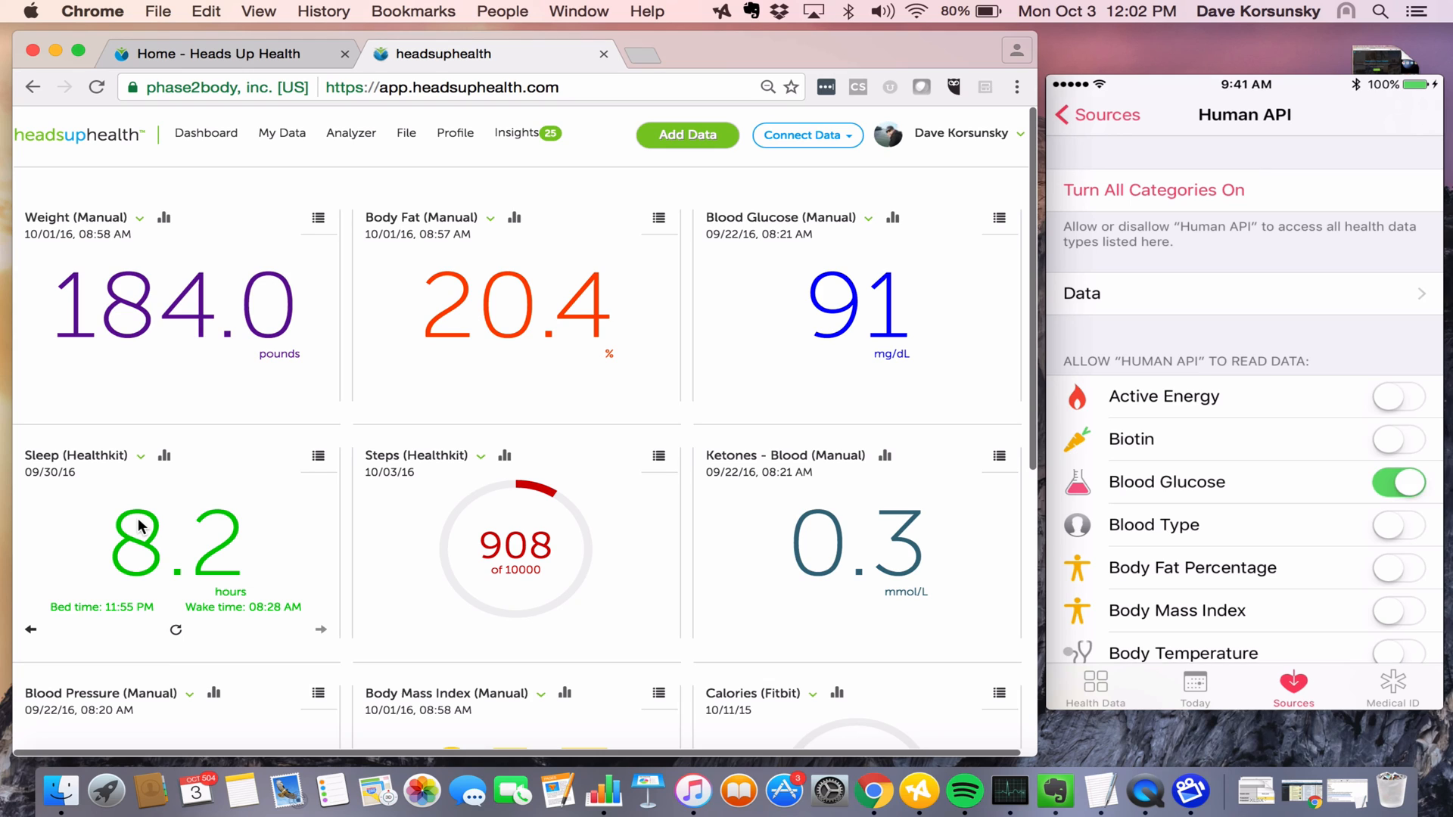
{"action": "left_click", "coordinate": [1096, 114]}
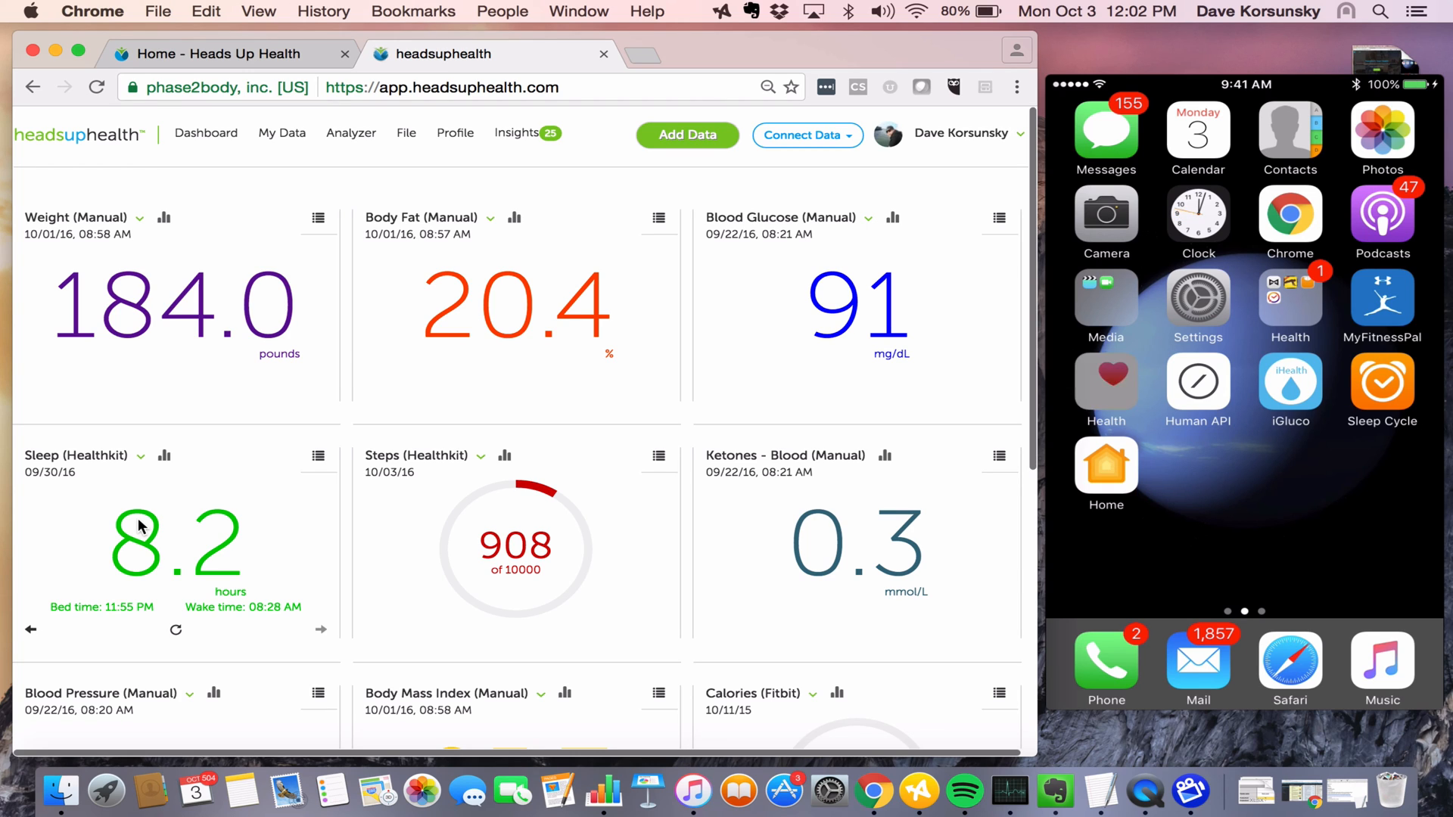
Step: Leave Health, launch Human API, and show its Timeline of synced step and sleep events
{"action": "left_click", "coordinate": [1293, 688]}
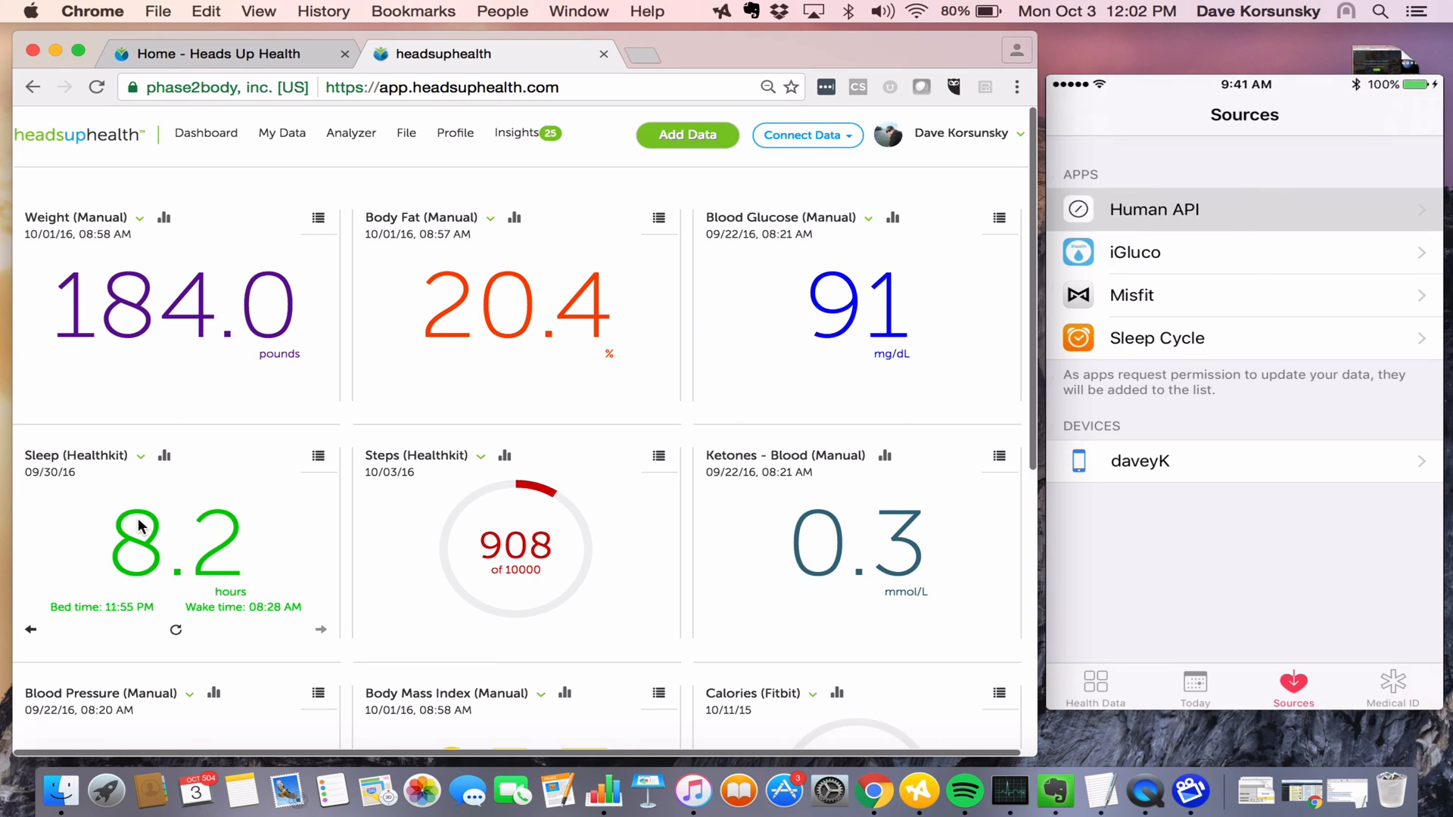
{"action": "left_click", "coordinate": [1154, 209]}
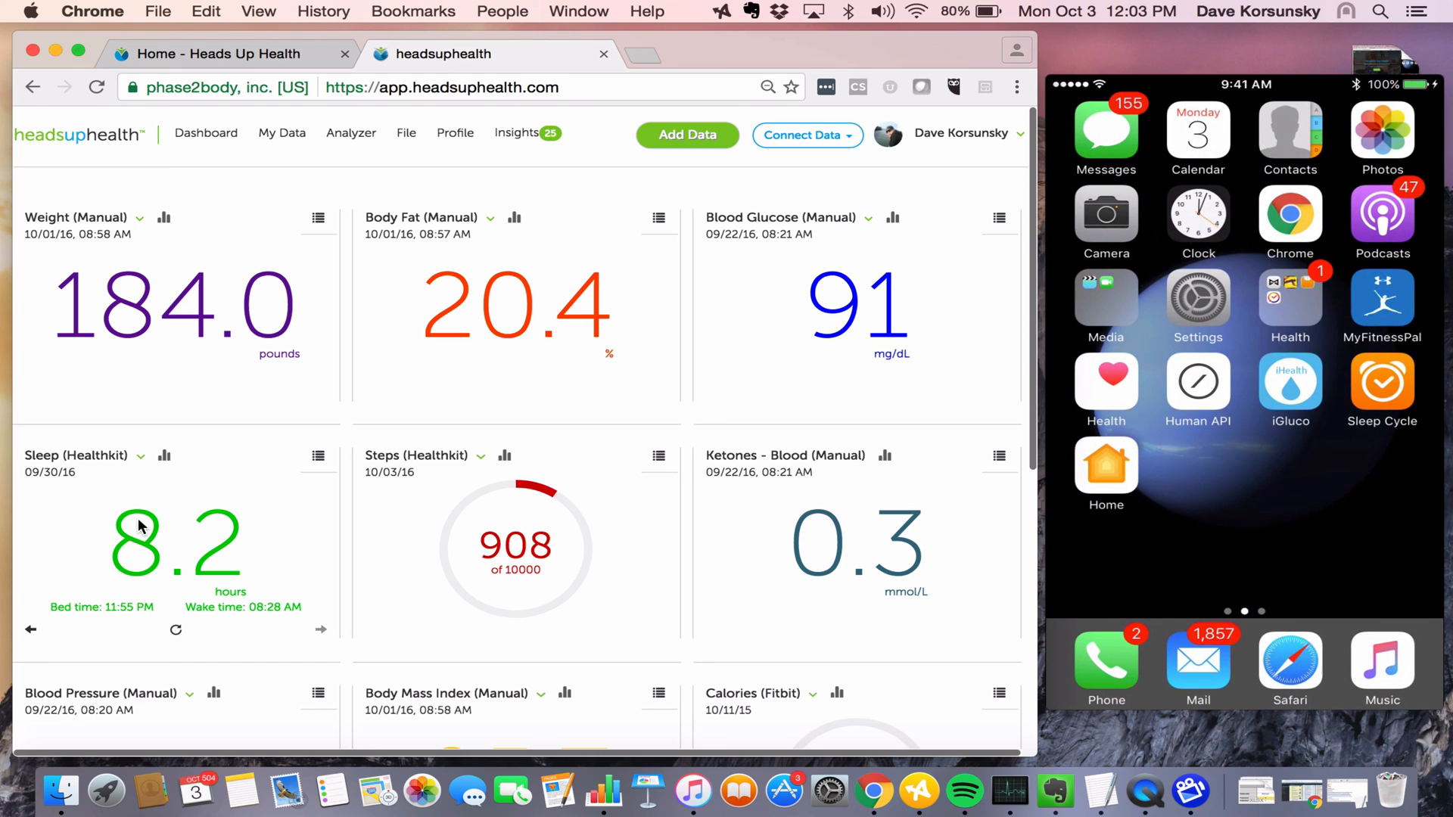
{"action": "left_click", "coordinate": [1198, 382]}
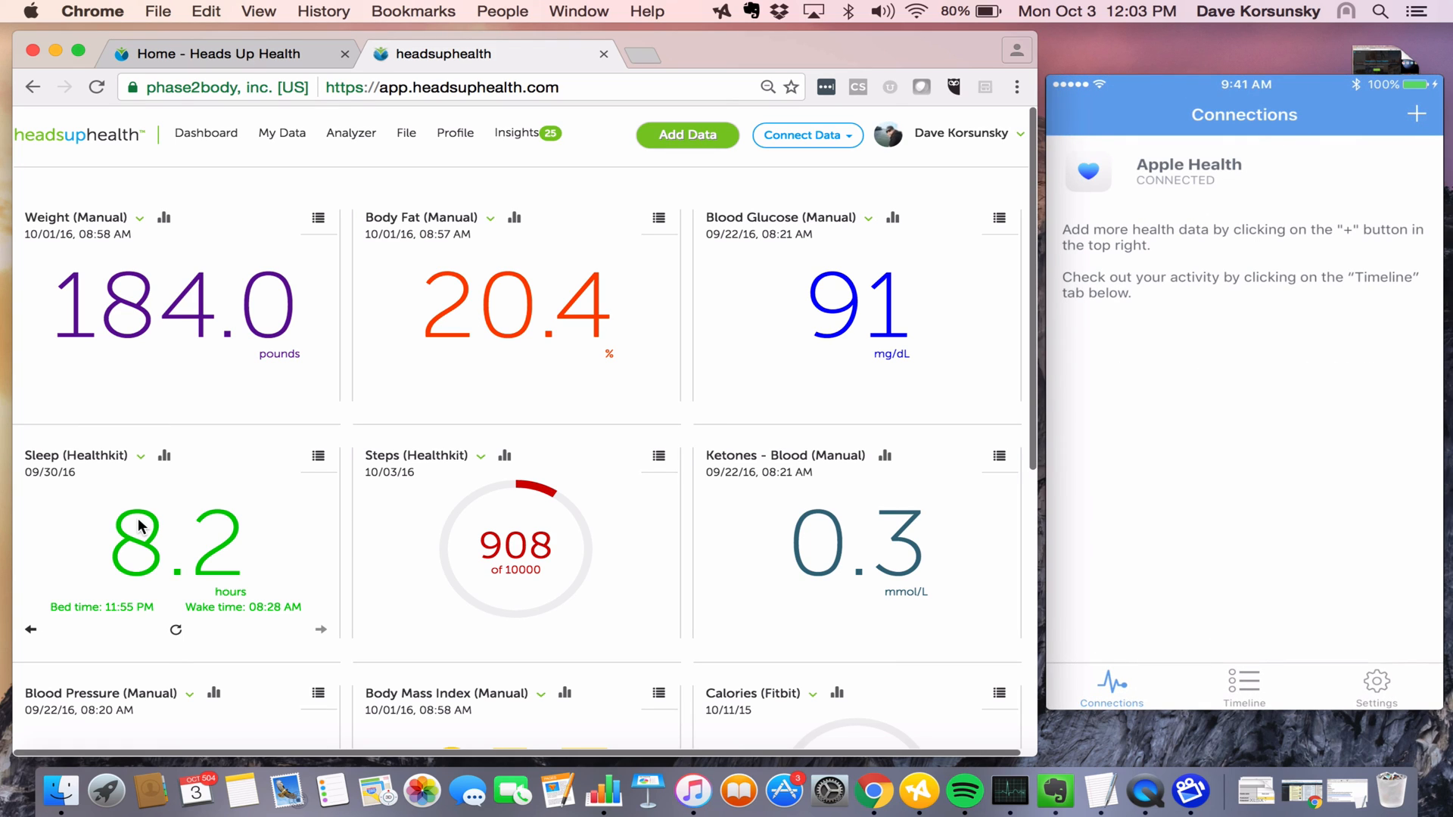
{"action": "left_click", "coordinate": [1243, 687]}
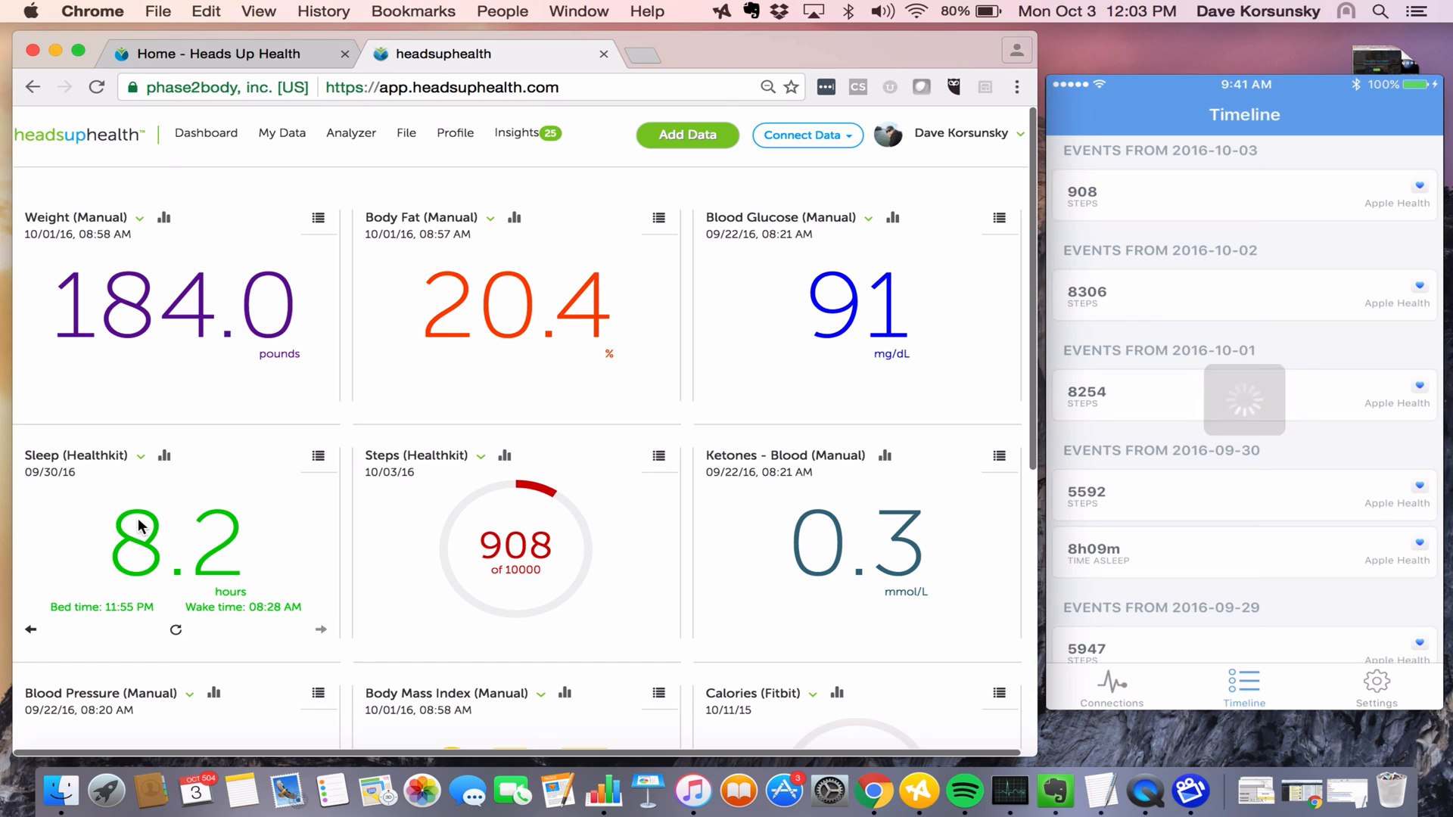